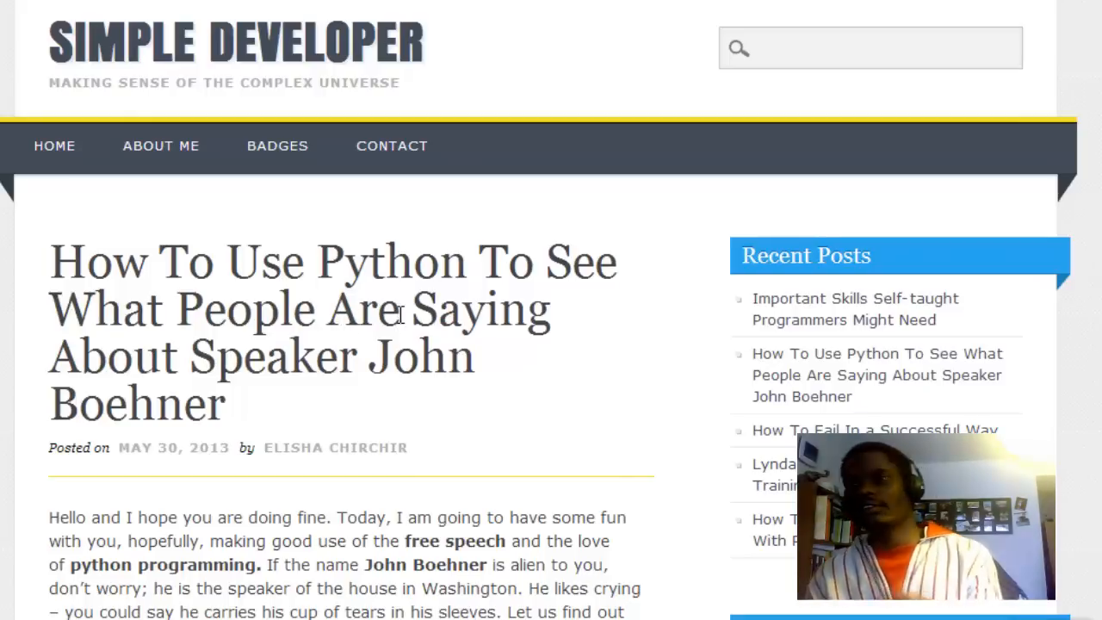
{"action": "mouse_move", "coordinate": [300, 179]}
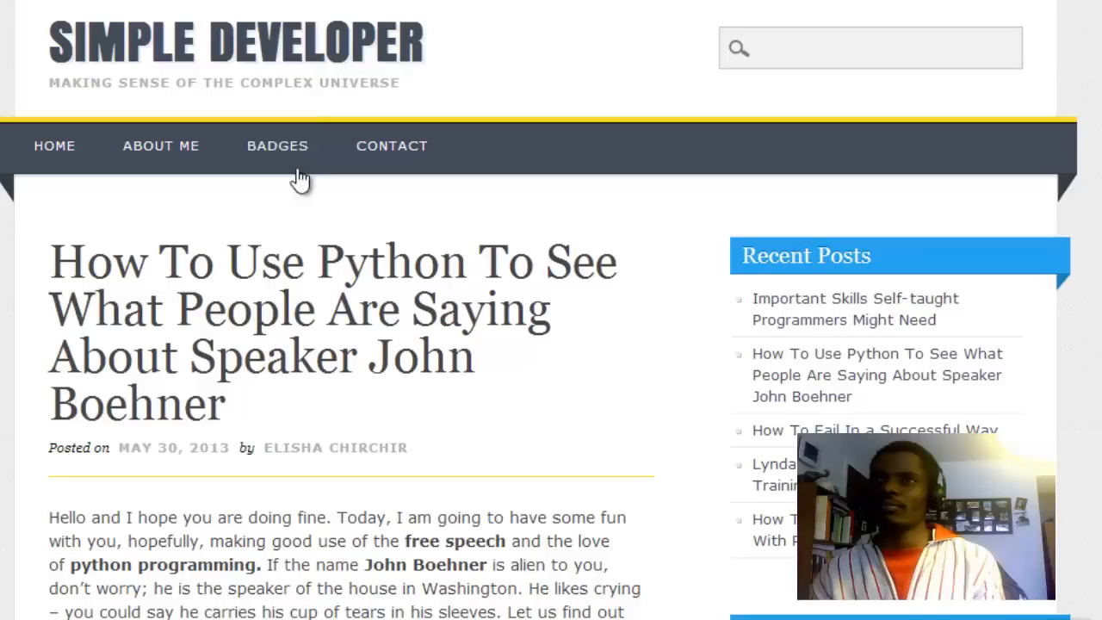
{"action": "mouse_move", "coordinate": [187, 197]}
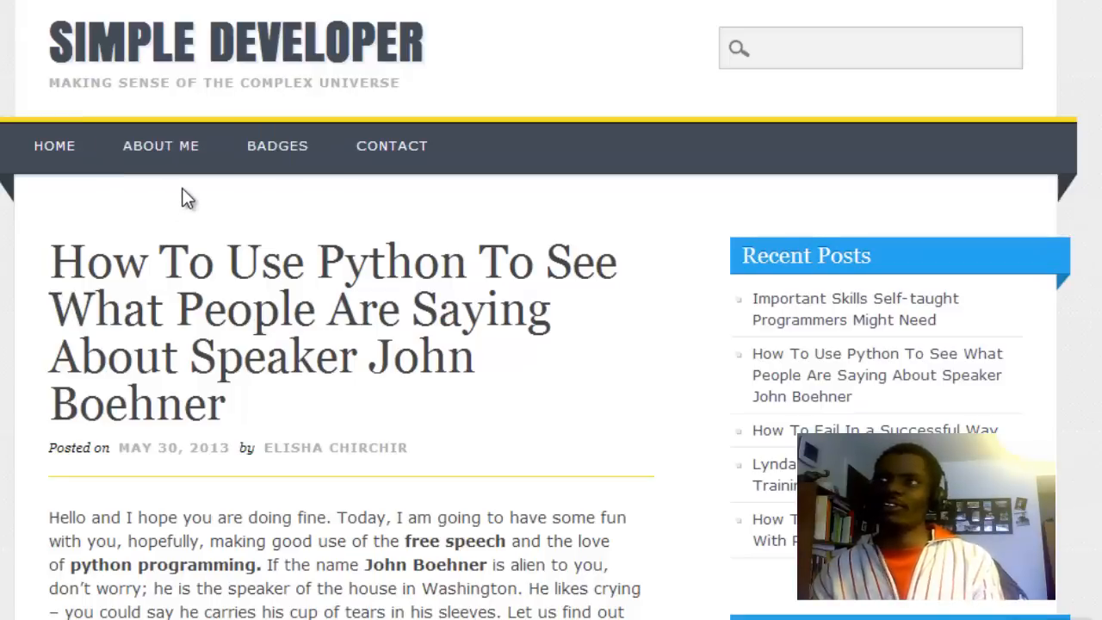
{"action": "mouse_move", "coordinate": [278, 238]}
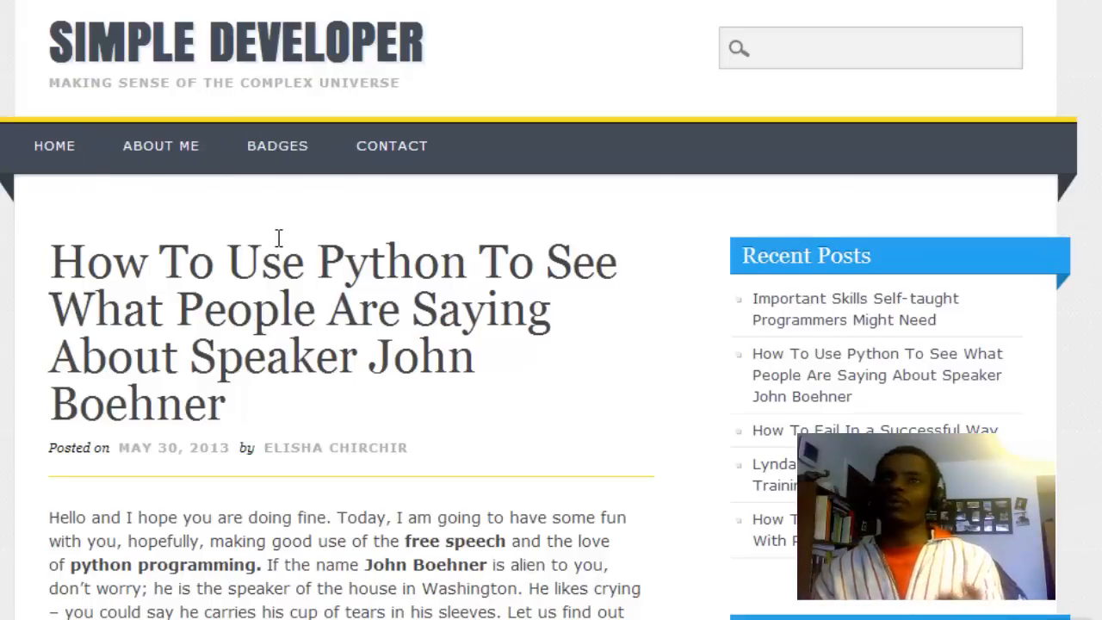
{"action": "mouse_move", "coordinate": [409, 316]}
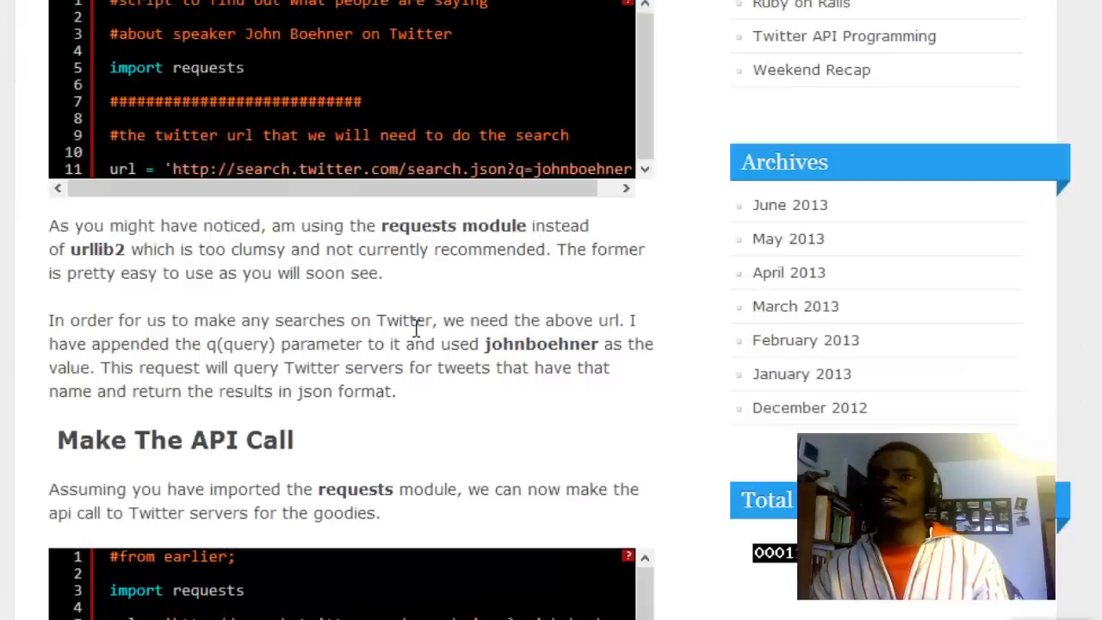
Step: Start the Python 2.7.3 interpreter from Command Prompt by typing python
{"action": "scroll", "scroll_direction": "up", "scroll_amount": 3}
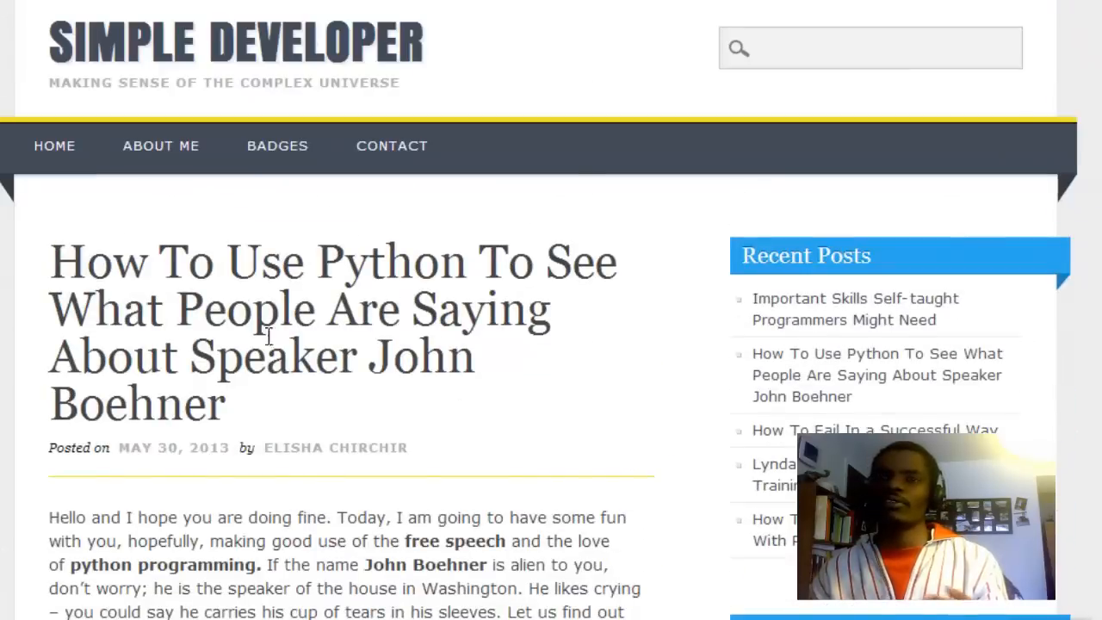
{"action": "scroll", "scroll_direction": "down", "scroll_amount": 3}
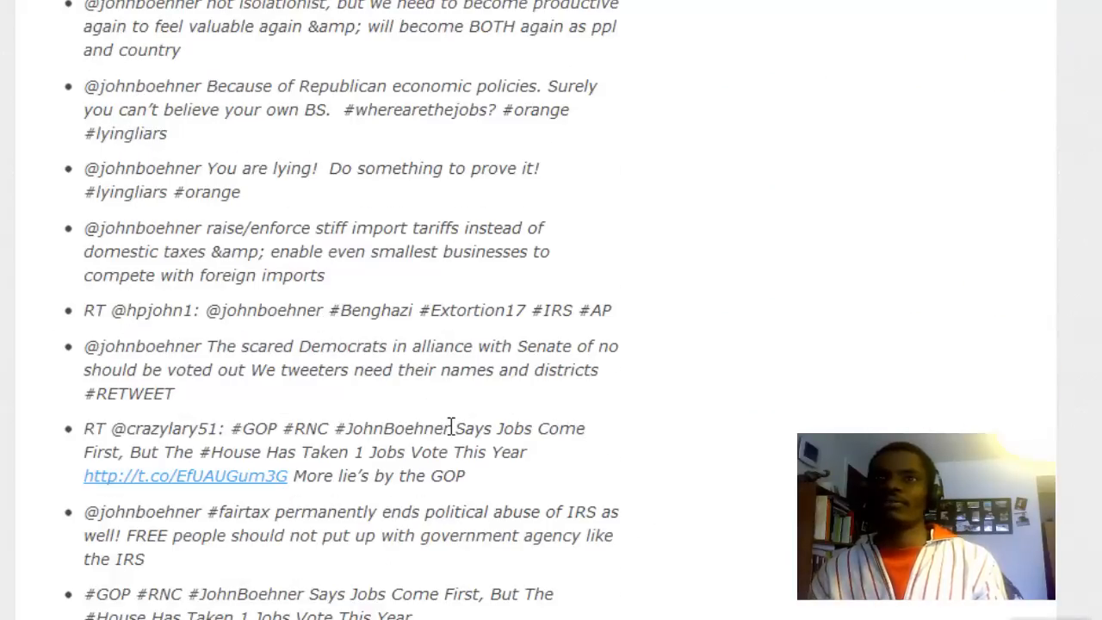
{"action": "scroll", "scroll_direction": "down", "scroll_amount": 3}
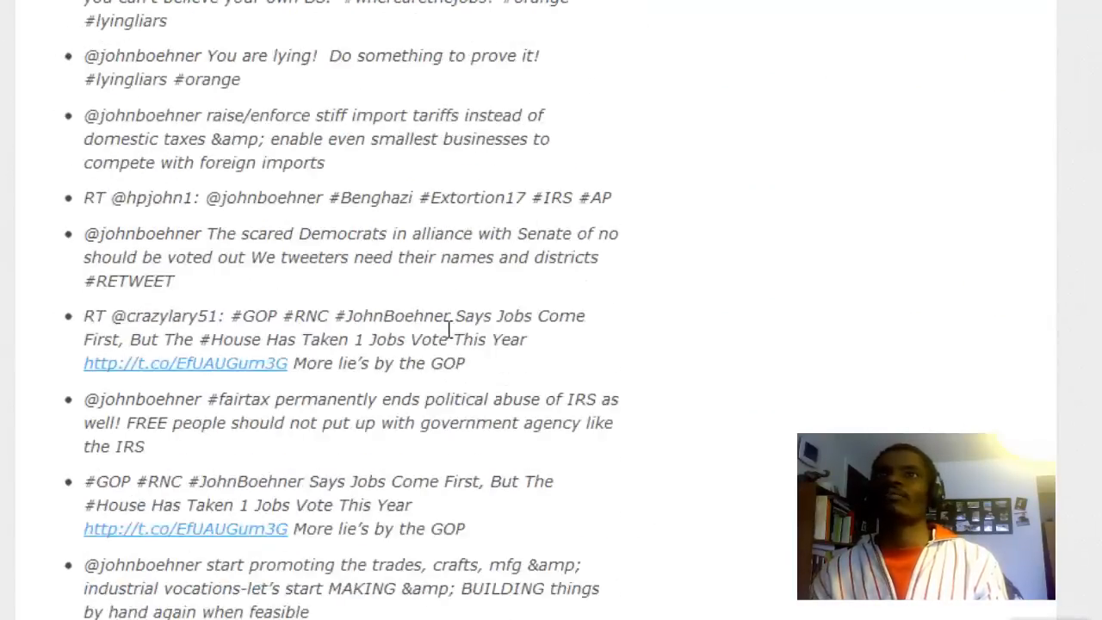
{"action": "scroll", "scroll_direction": "down", "scroll_amount": 3}
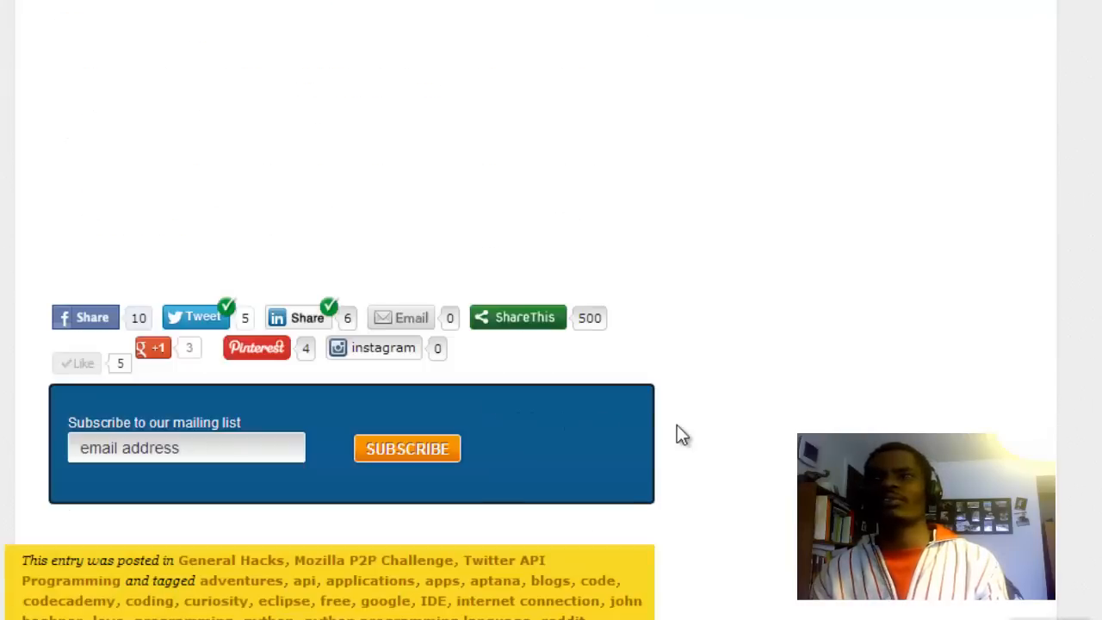
{"action": "scroll", "scroll_direction": "up", "scroll_amount": 3}
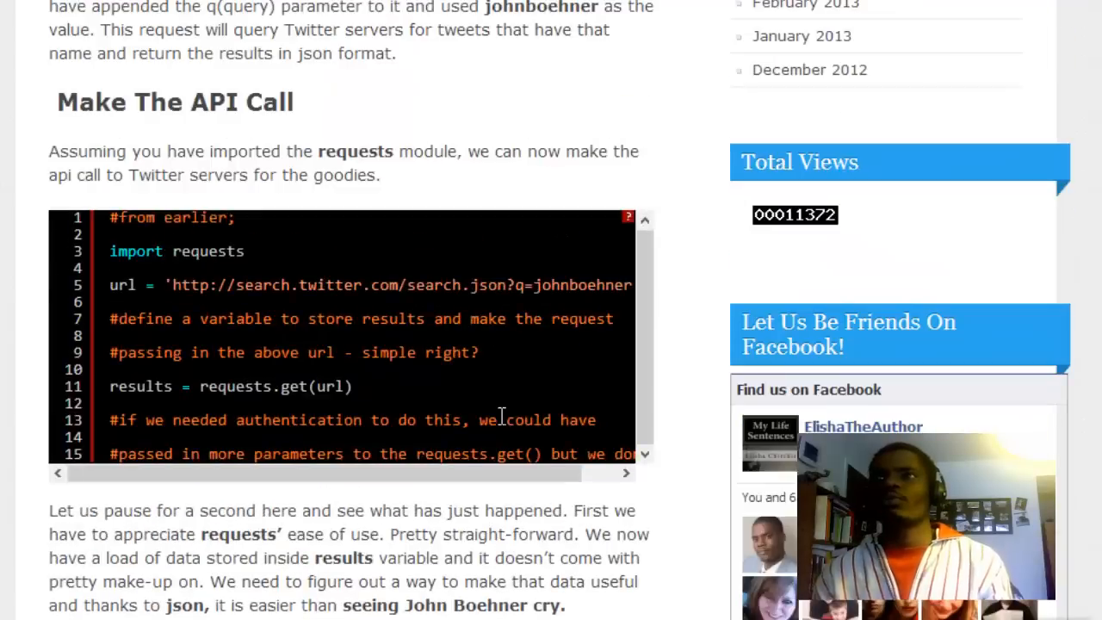
{"action": "scroll", "scroll_direction": "up", "scroll_amount": 3}
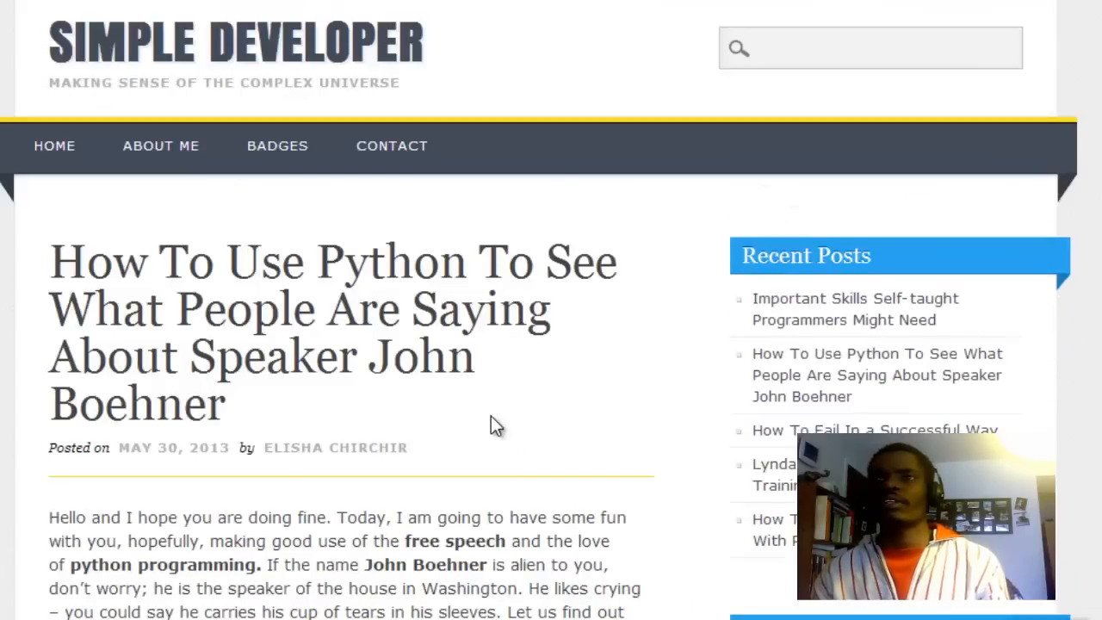
{"action": "mouse_move", "coordinate": [516, 374]}
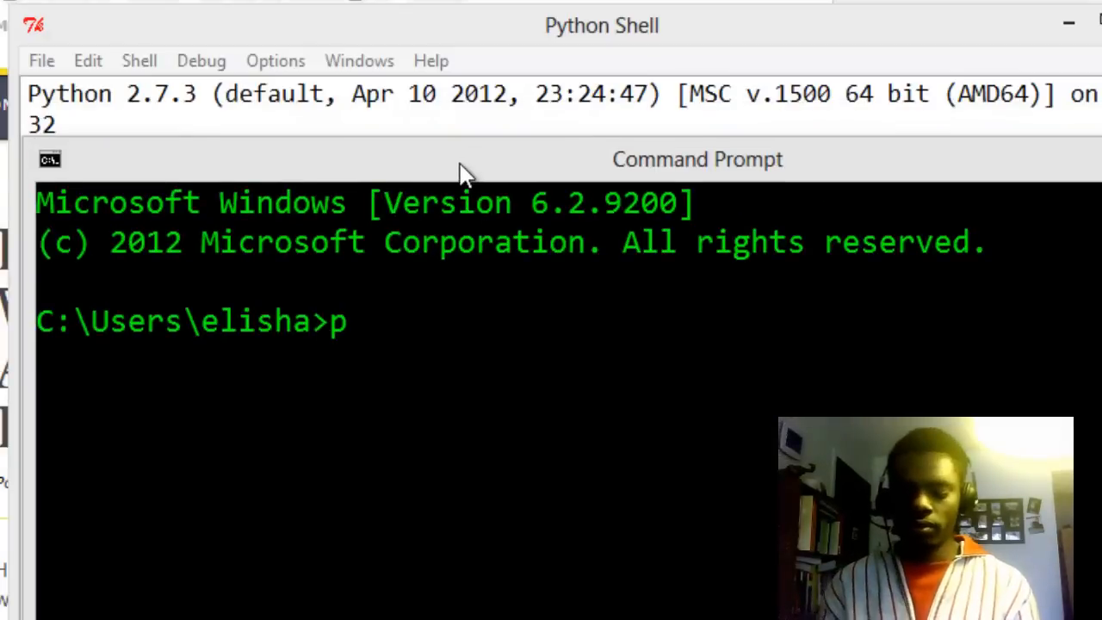
{"action": "type", "text": "ython"}
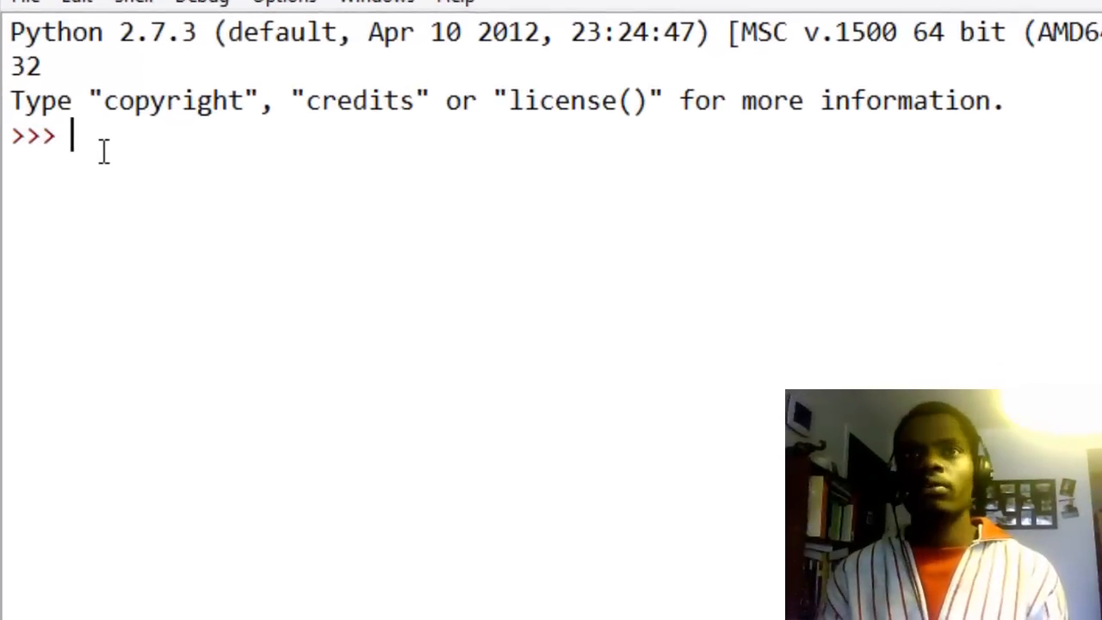
{"action": "type", "text": "import requ"}
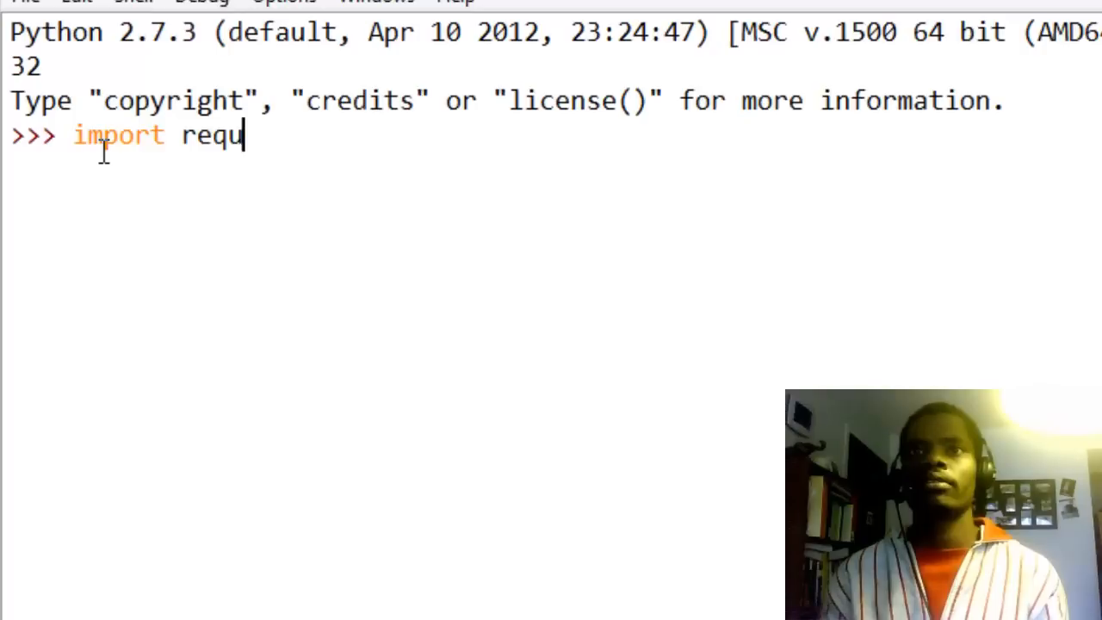
{"action": "type", "text": "ests"}
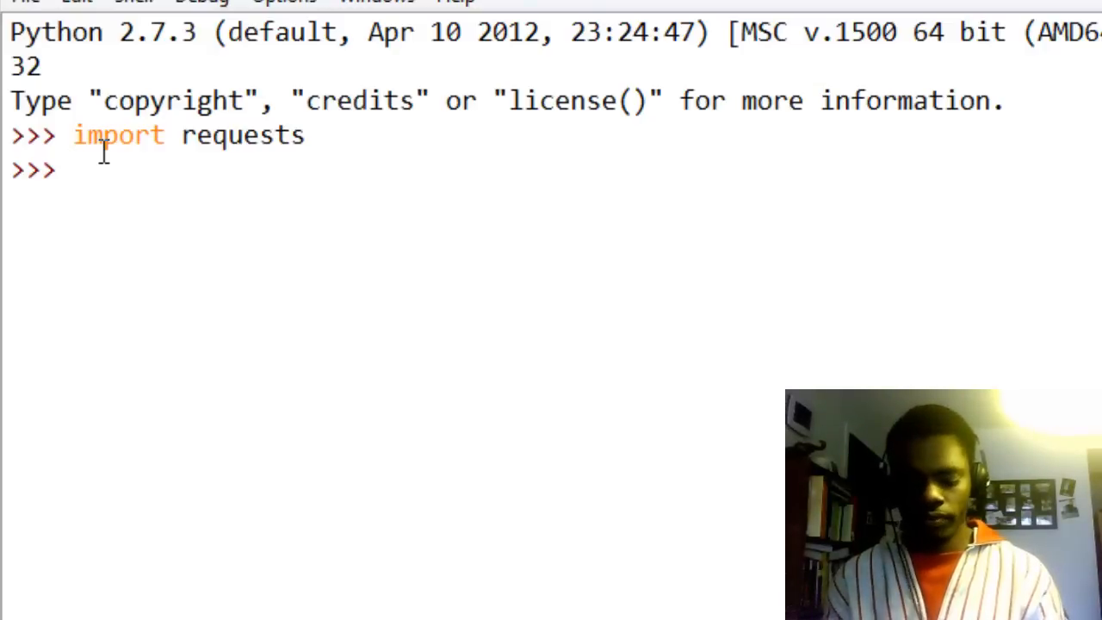
{"action": "type", "text": "url = 'http://search.twitter.com/search.json?q=authors'"}
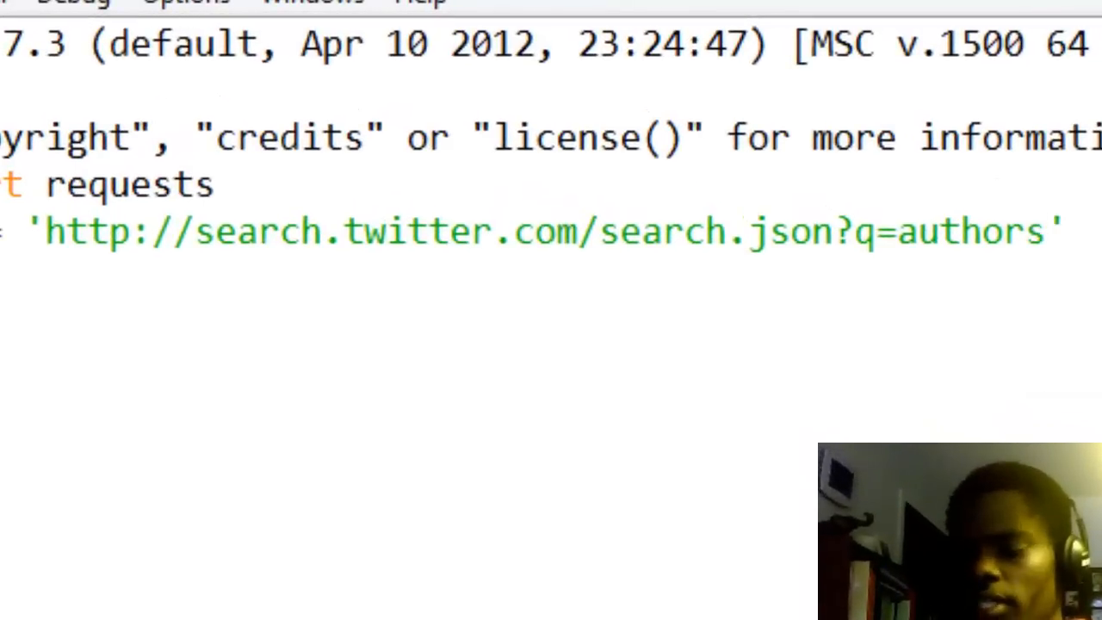
{"action": "key", "text": "Backspace"}
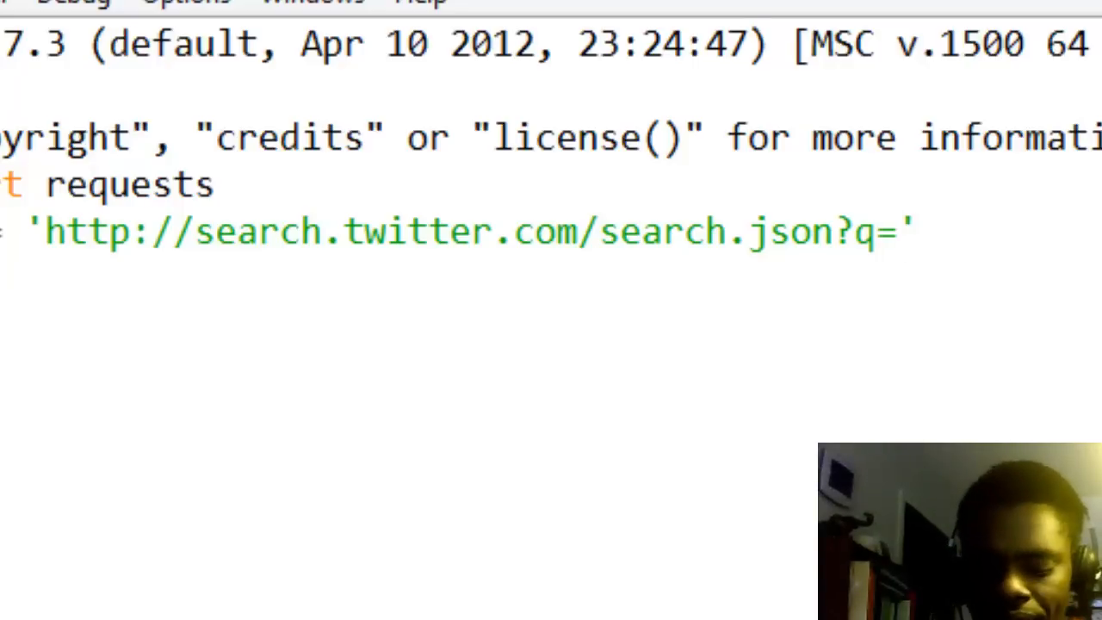
{"action": "type", "text": "obama"}
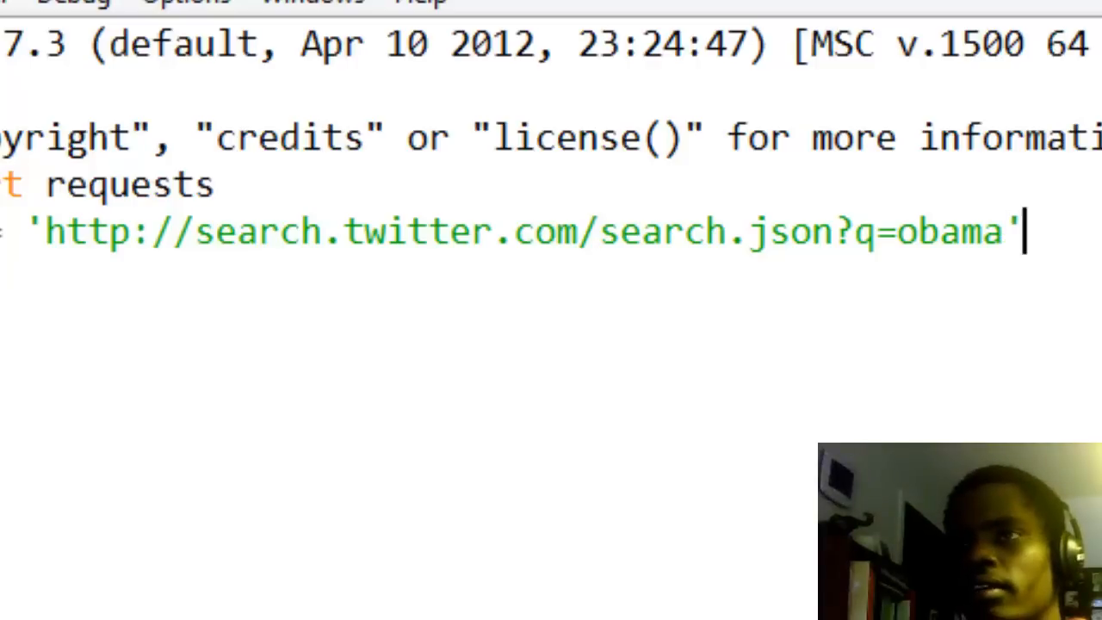
{"action": "key", "text": "backspace"}
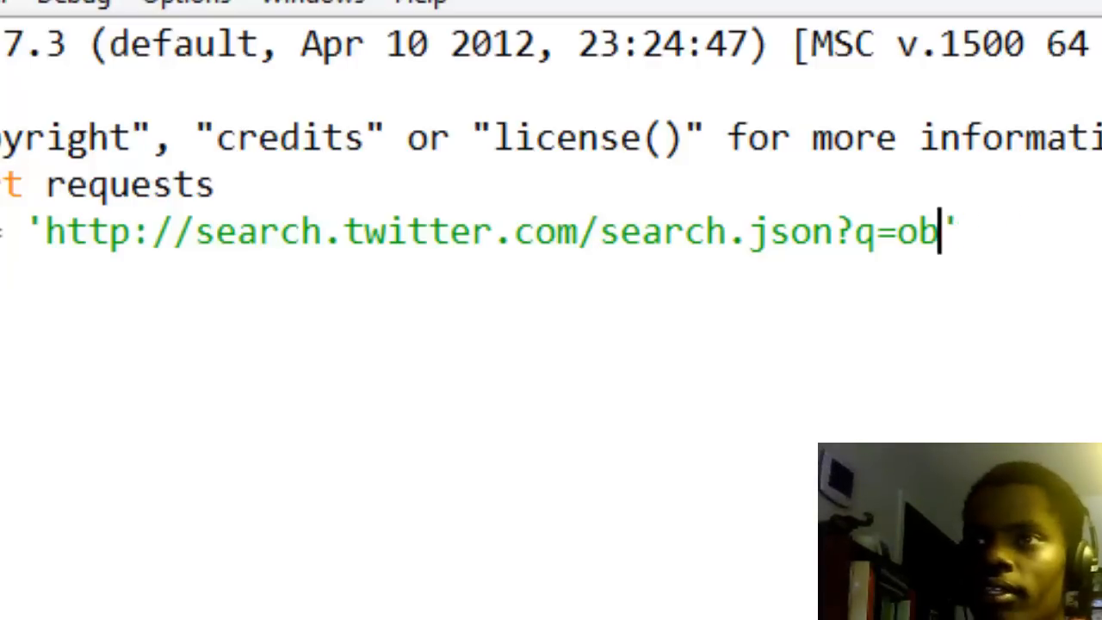
{"action": "key", "text": "Backspace"}
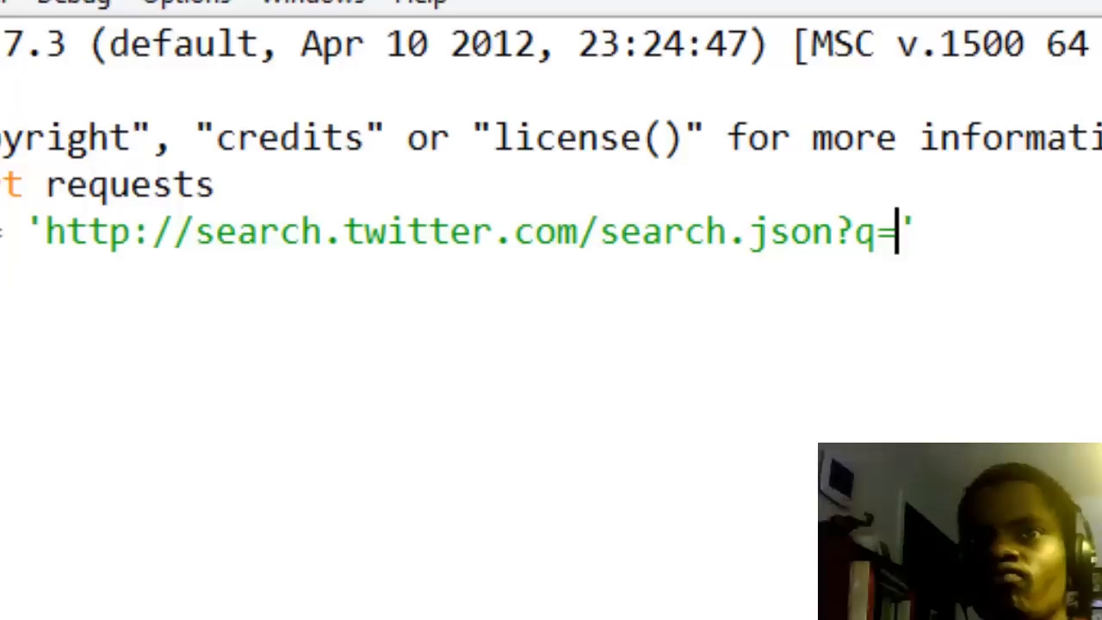
{"action": "type", "text": "china"}
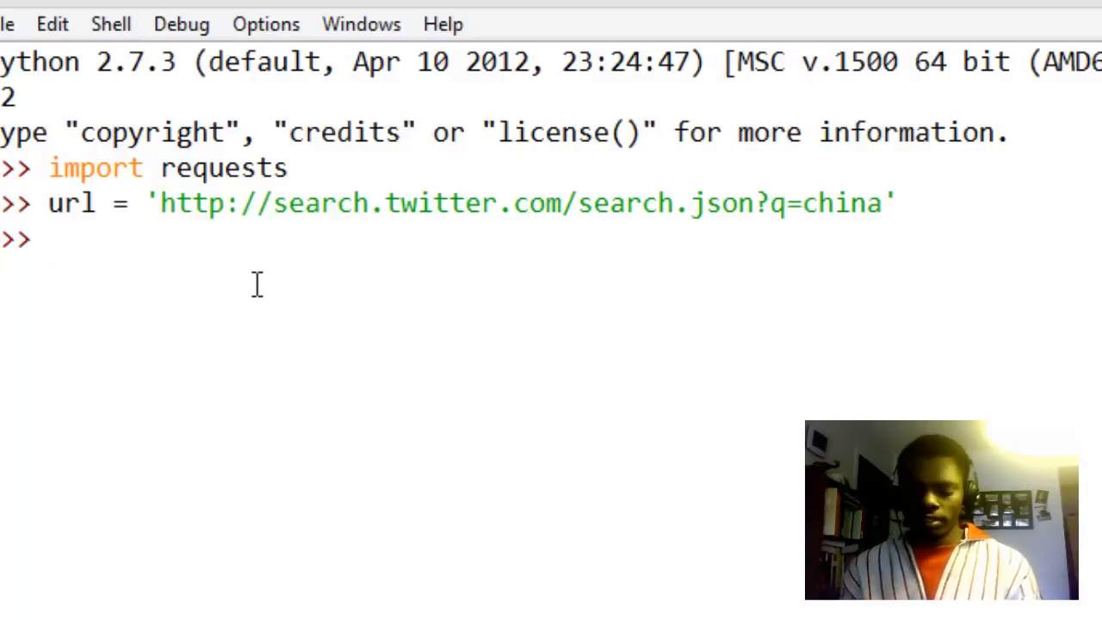
Step: Fetch the china search response into results with requests.get(url)
{"action": "type", "text": "results ="}
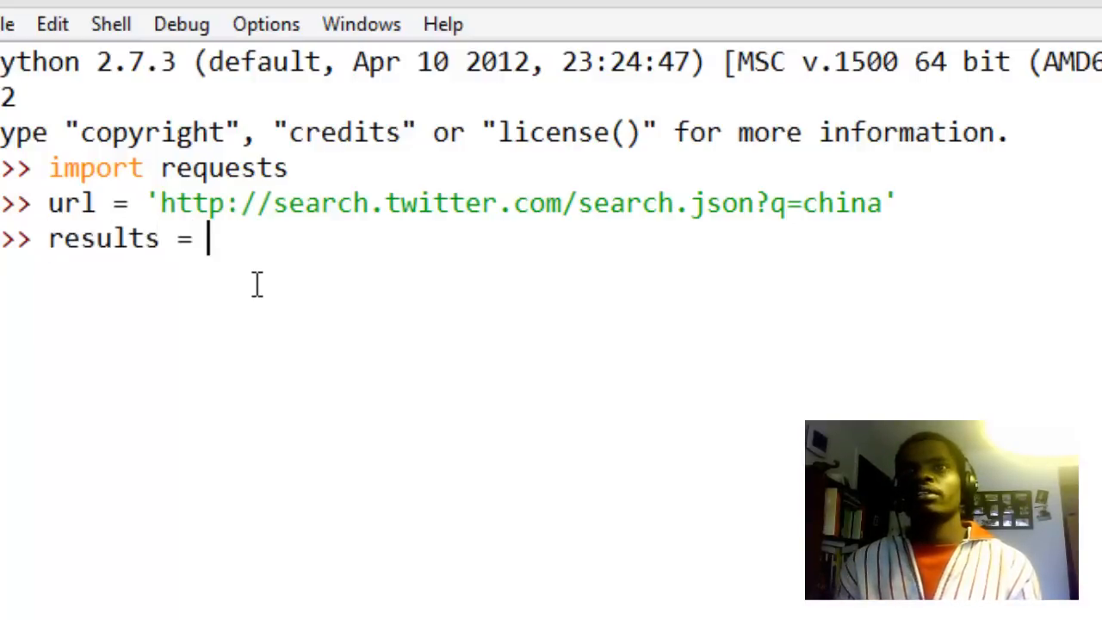
{"action": "type", "text": "requet"}
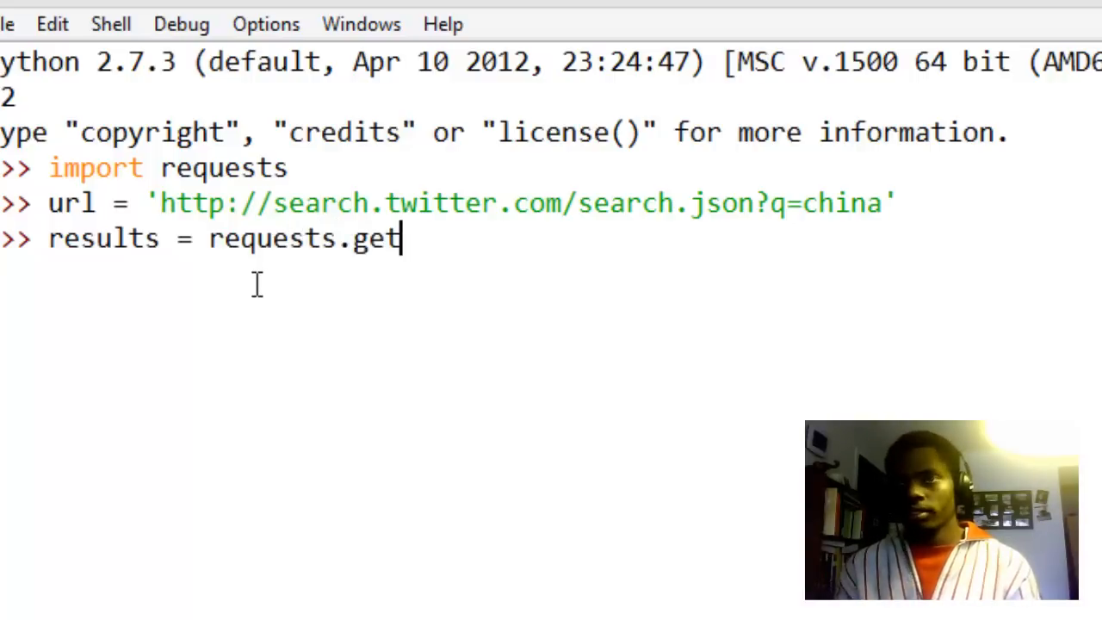
{"action": "type", "text": "("}
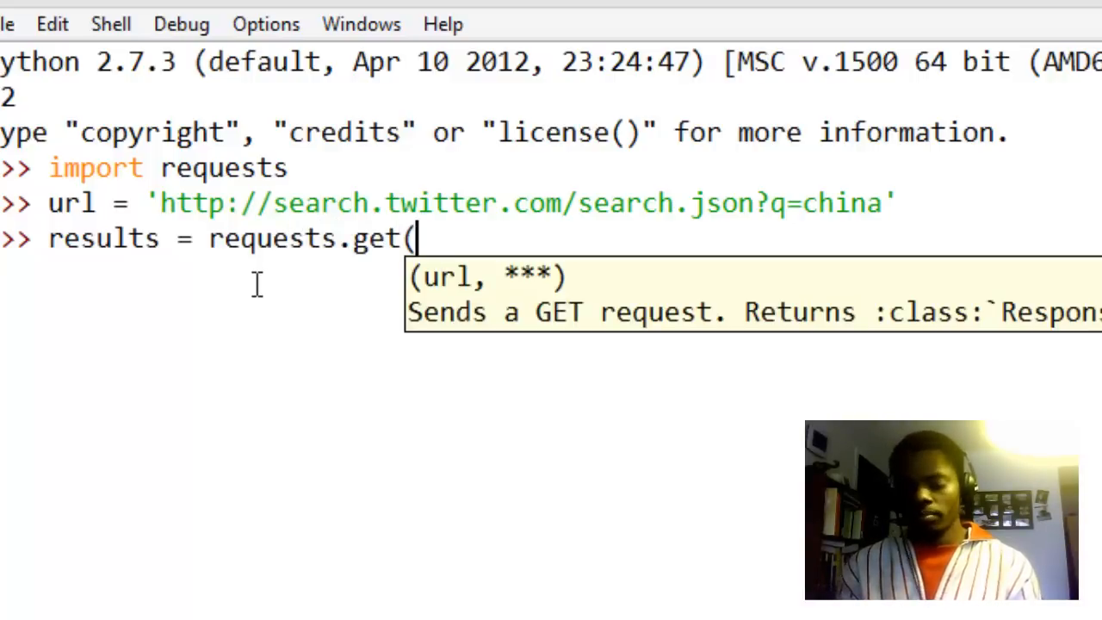
{"action": "type", "text": "url"}
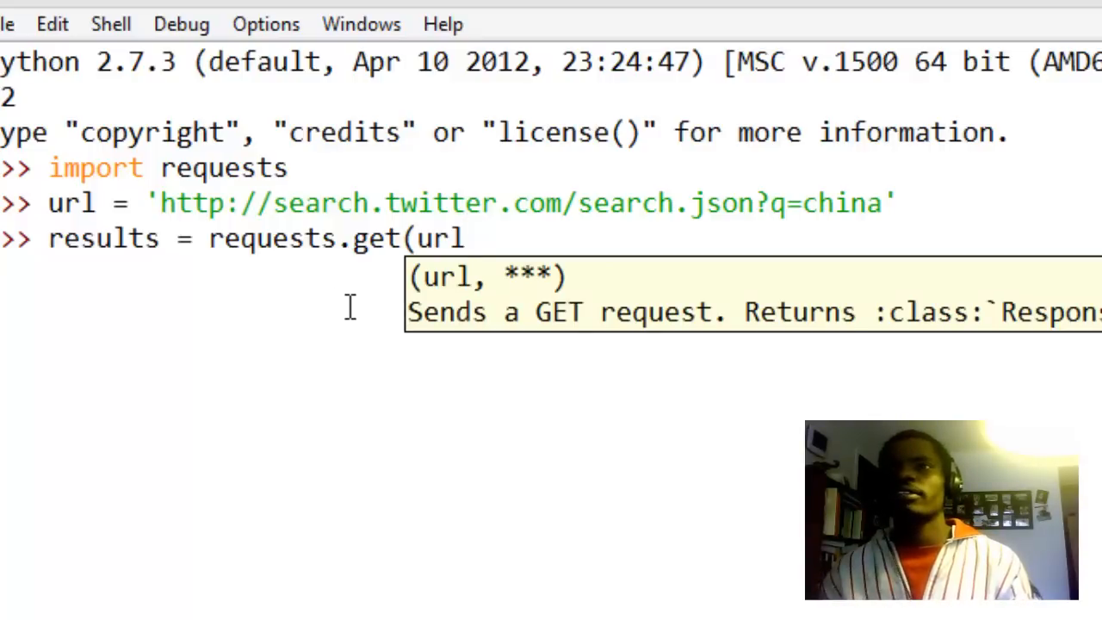
{"action": "mouse_move", "coordinate": [452, 297]}
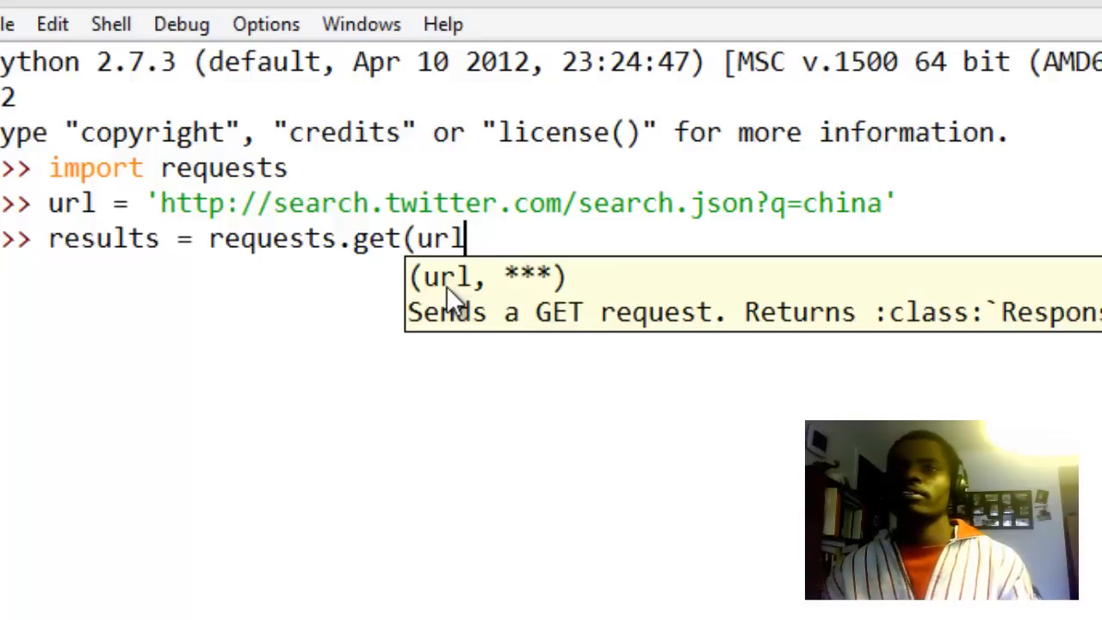
{"action": "mouse_move", "coordinate": [593, 335]}
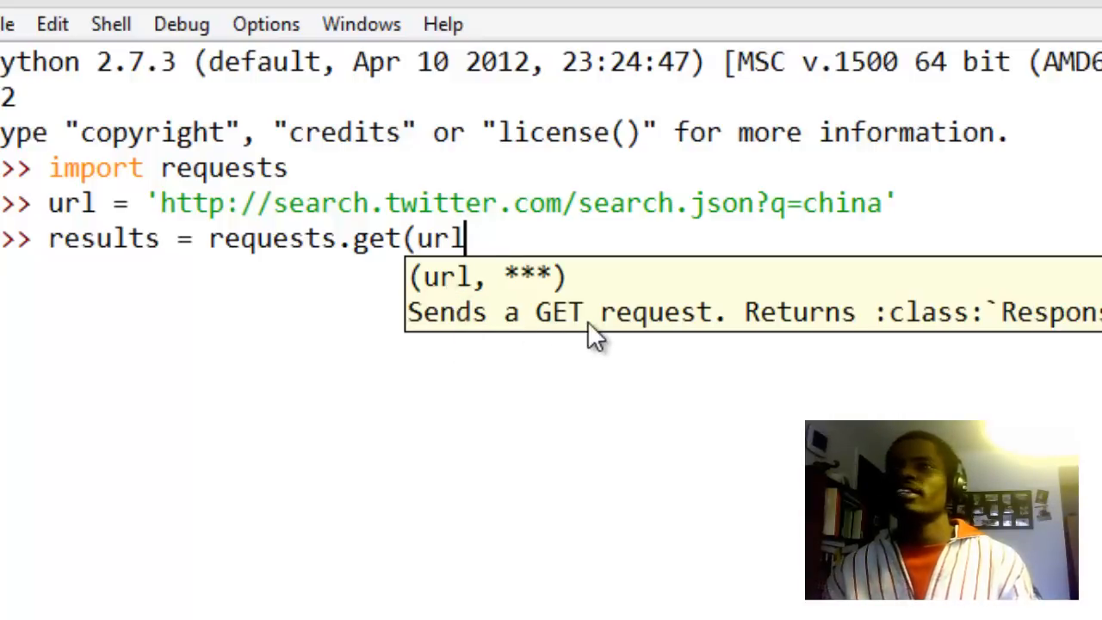
{"action": "mouse_move", "coordinate": [521, 245]}
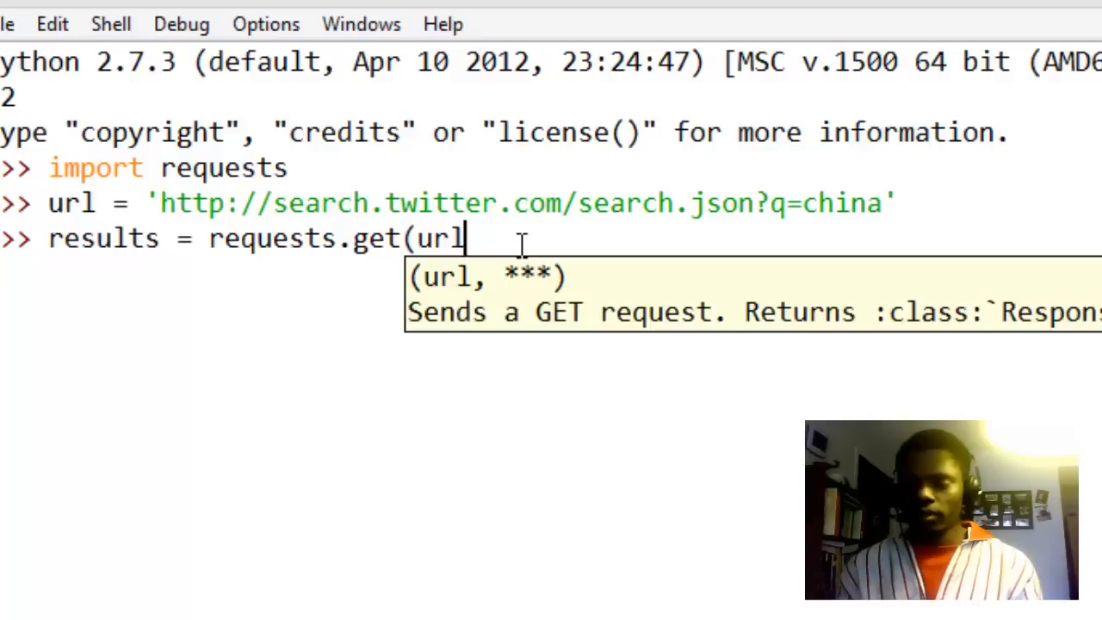
{"action": "type", "text": ")"}
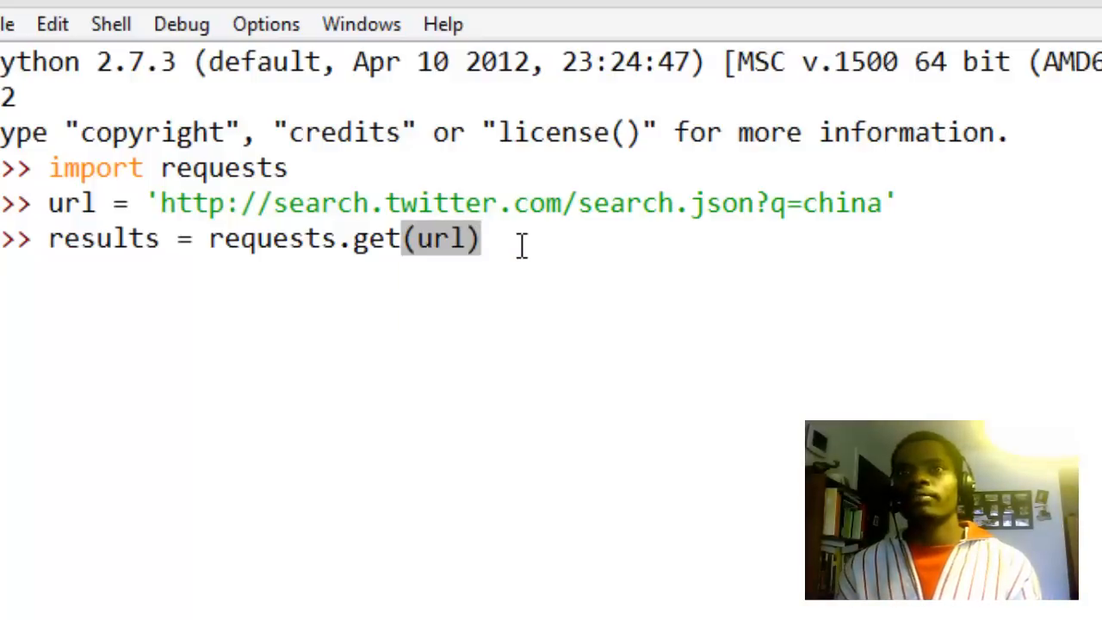
{"action": "key", "text": "enter"}
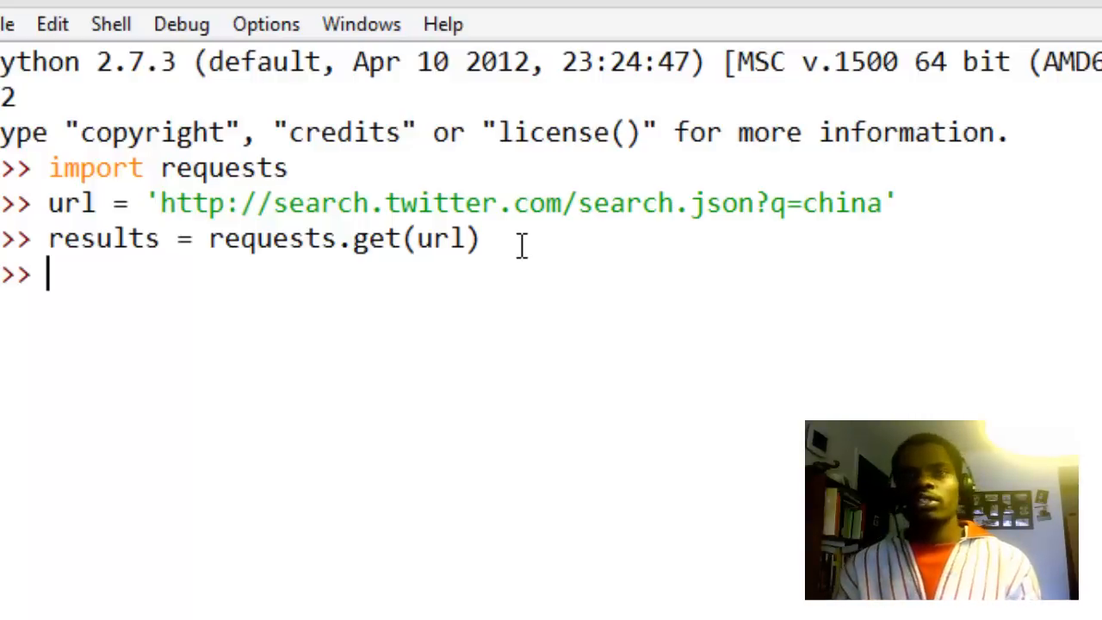
{"action": "mouse_move", "coordinate": [697, 214]}
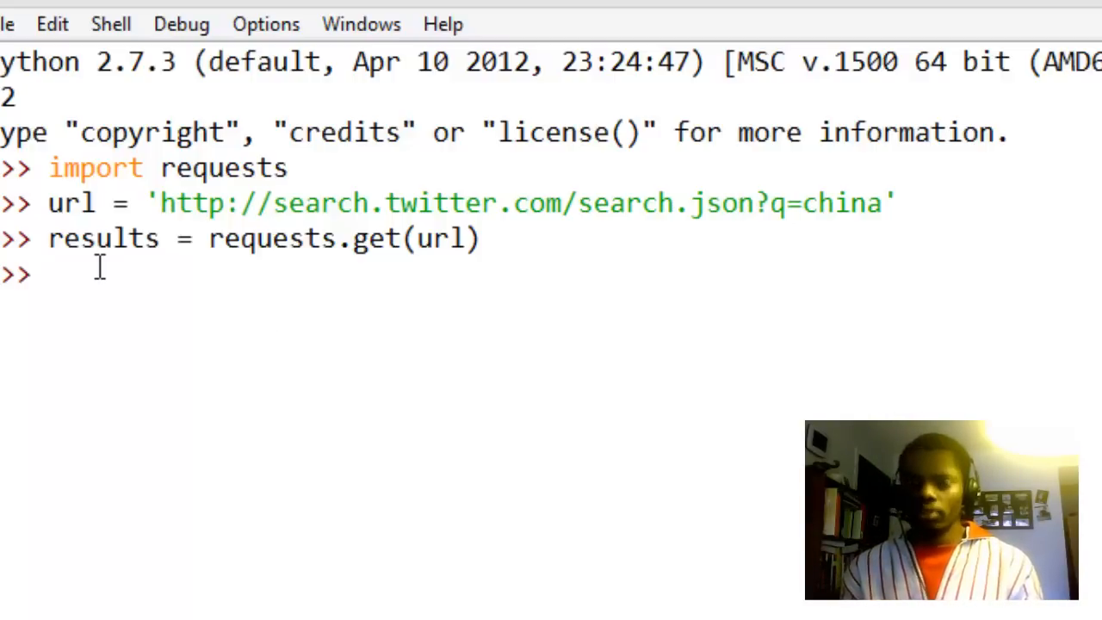
Step: Parse the response into better_results with results.json() and confirm len(better_results) is 11
{"action": "type", "text": "r"}
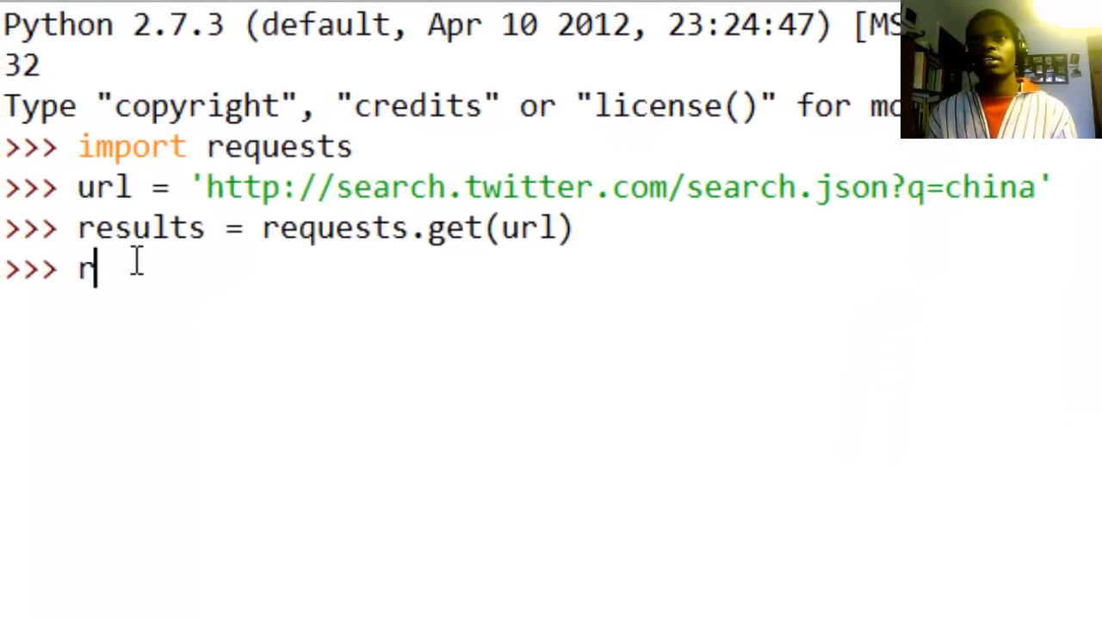
{"action": "type", "text": "etter"}
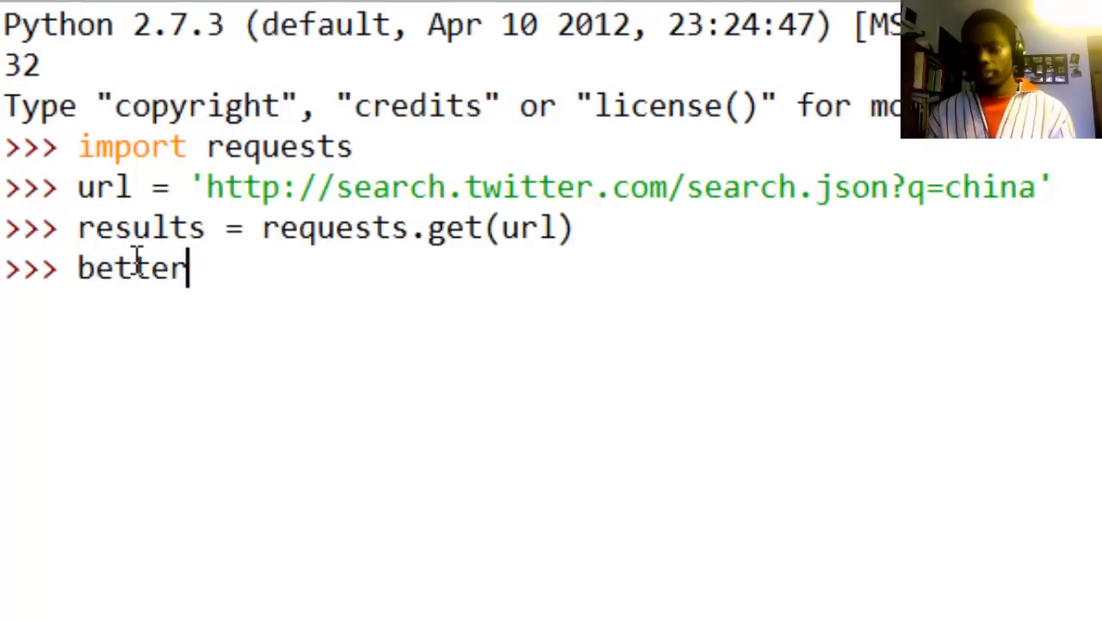
{"action": "type", "text": "_results"}
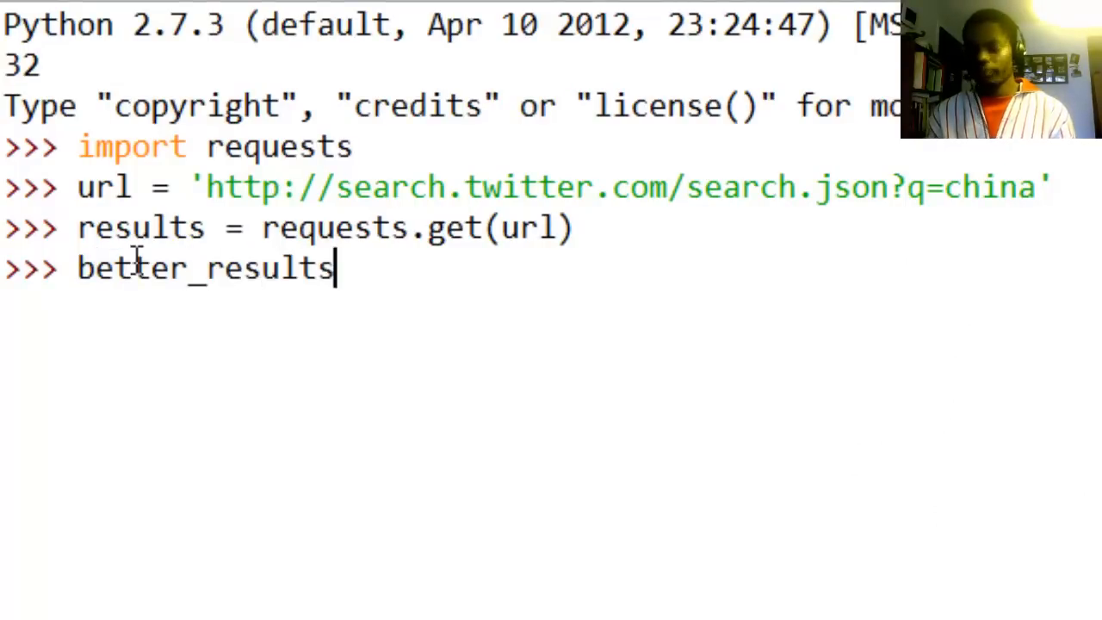
{"action": "type", "text": "= req"}
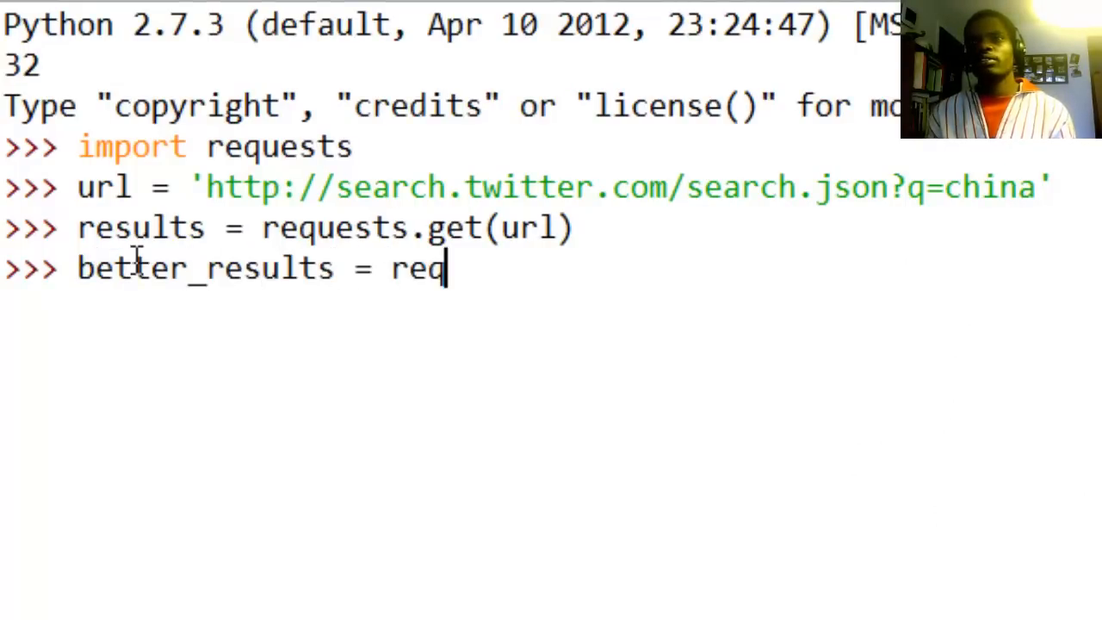
{"action": "type", "text": "ults"}
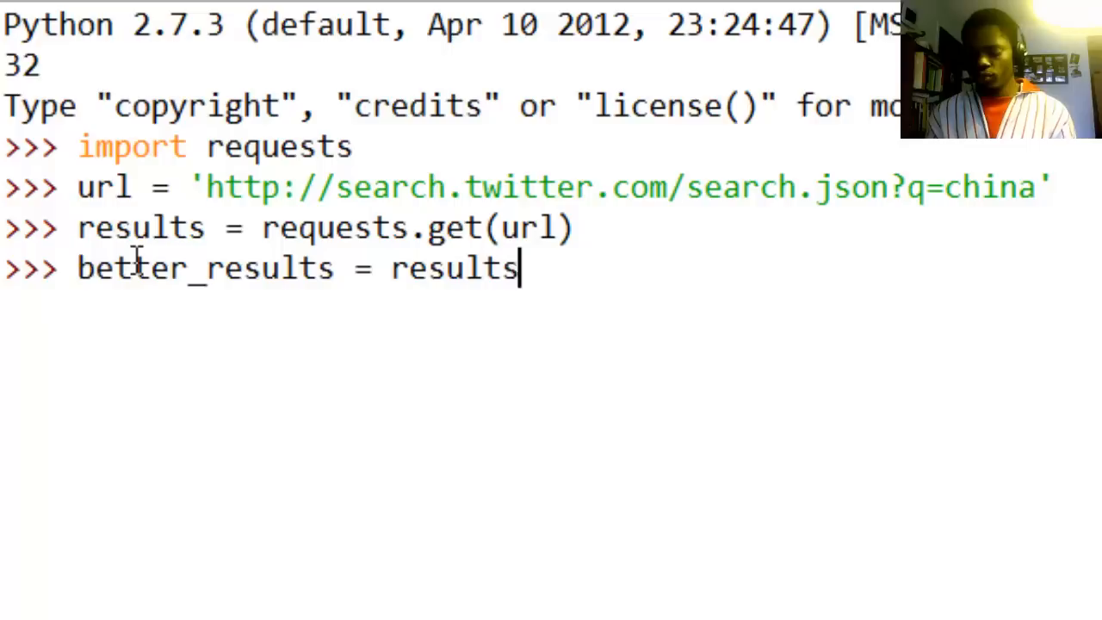
{"action": "type", "text": ".json()"}
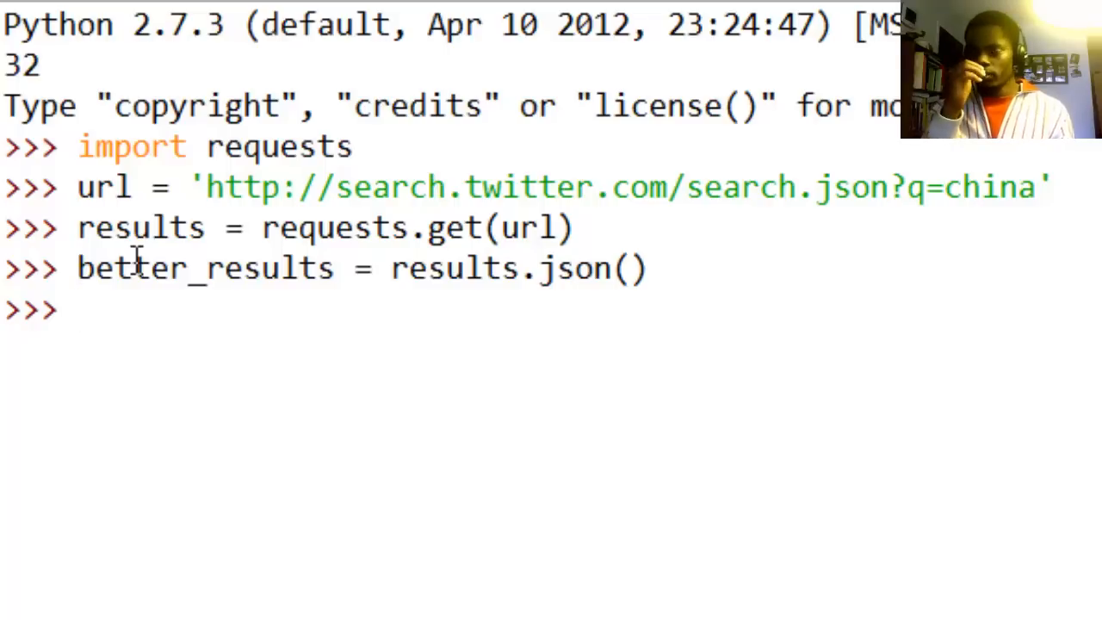
{"action": "type", "text": "l"}
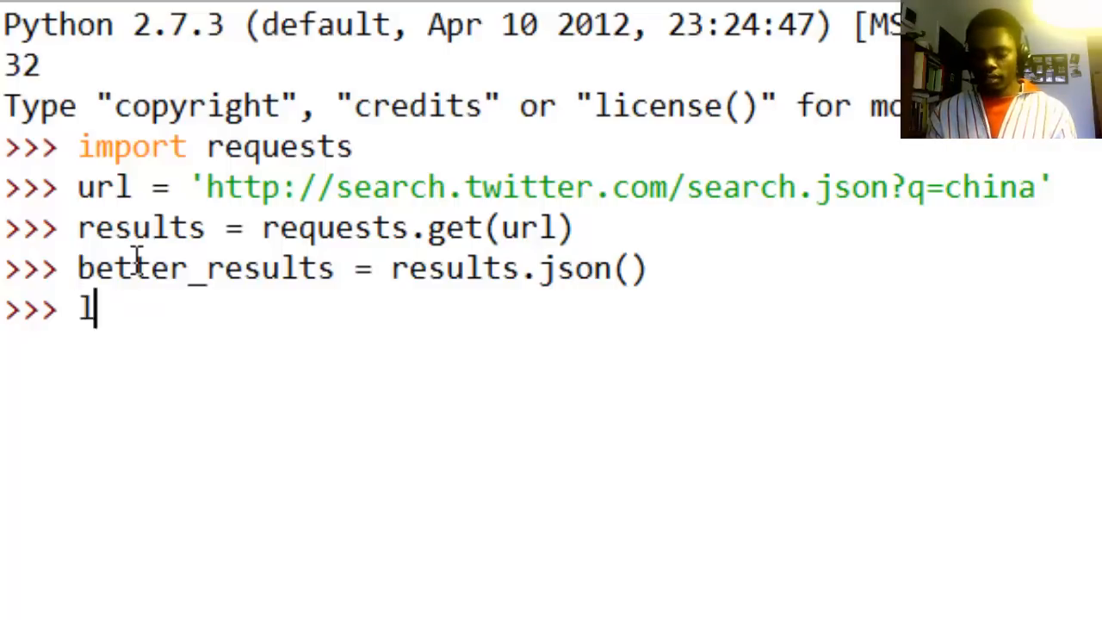
{"action": "type", "text": "en(better"}
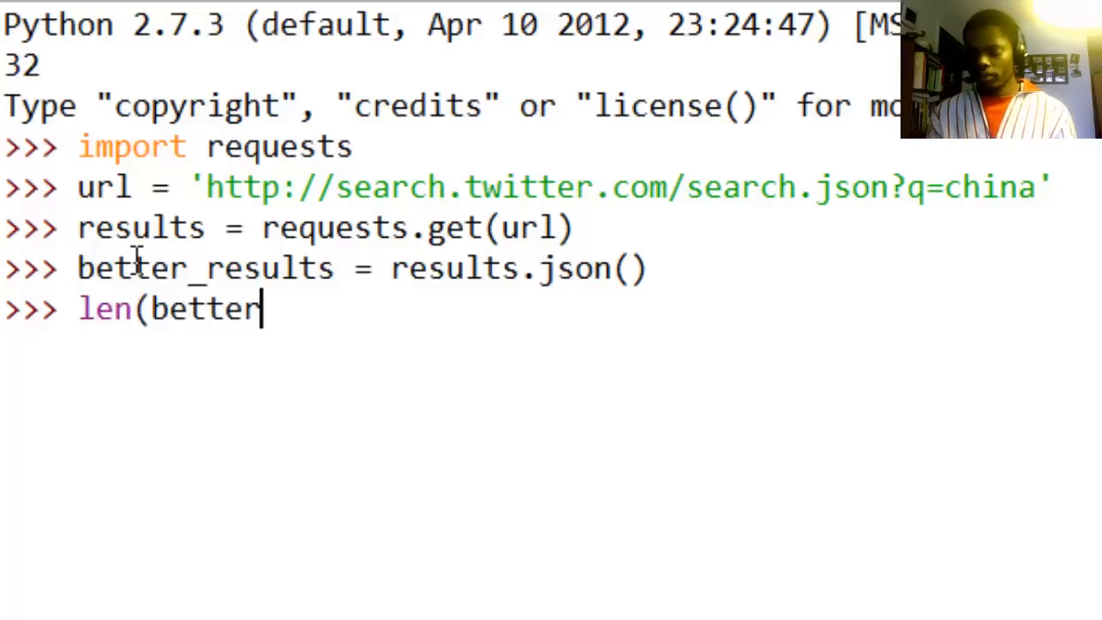
{"action": "type", "text": "_results"}
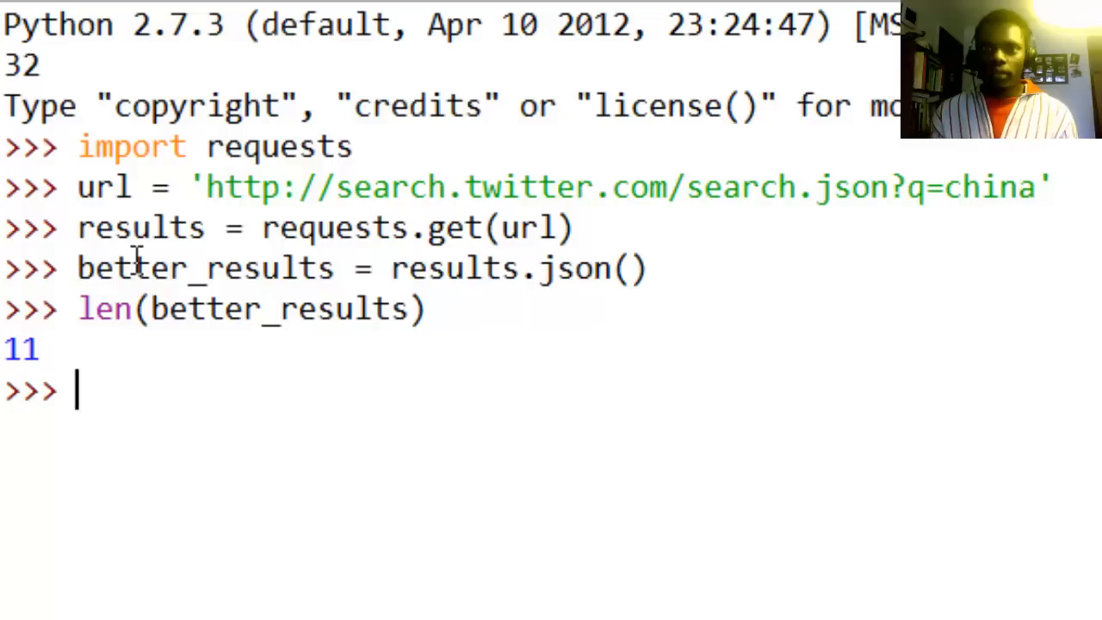
Step: Print better_results['results'][0]['text'].encode('utf-8'), showing 'My fortune cookie just says MADE IN CHINA.'
{"action": "type", "text": "better"}
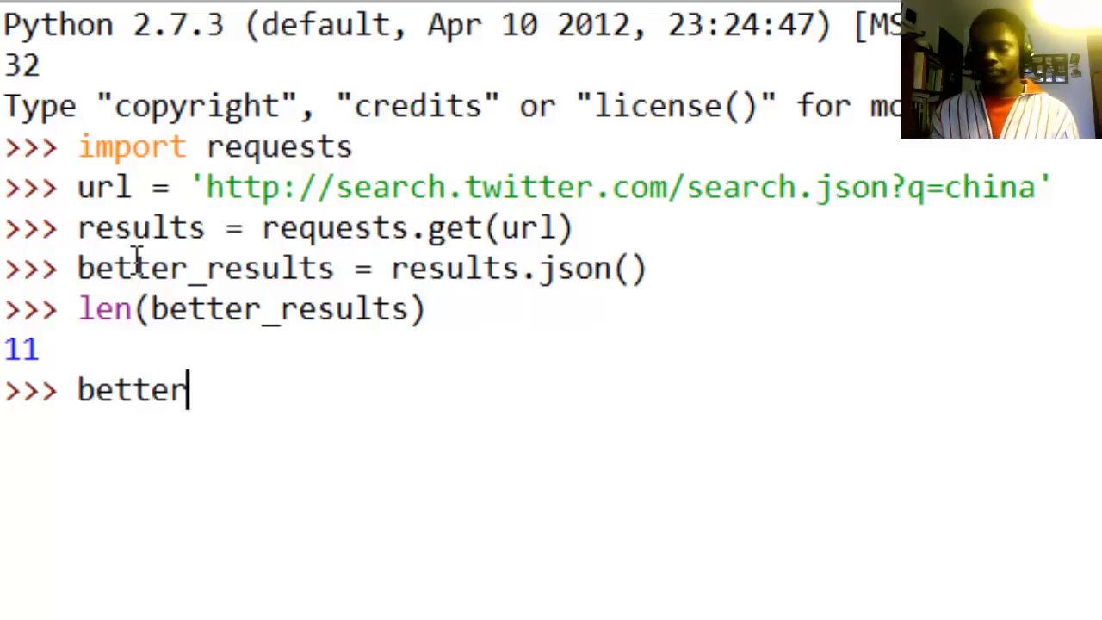
{"action": "type", "text": "_results"}
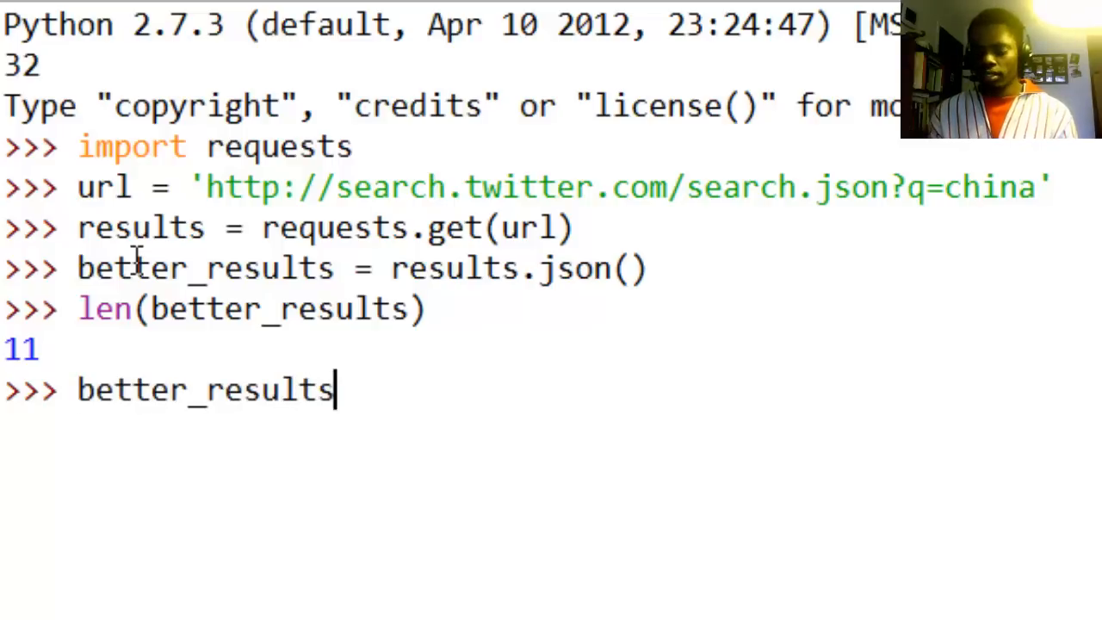
{"action": "type", "text": "['res"}
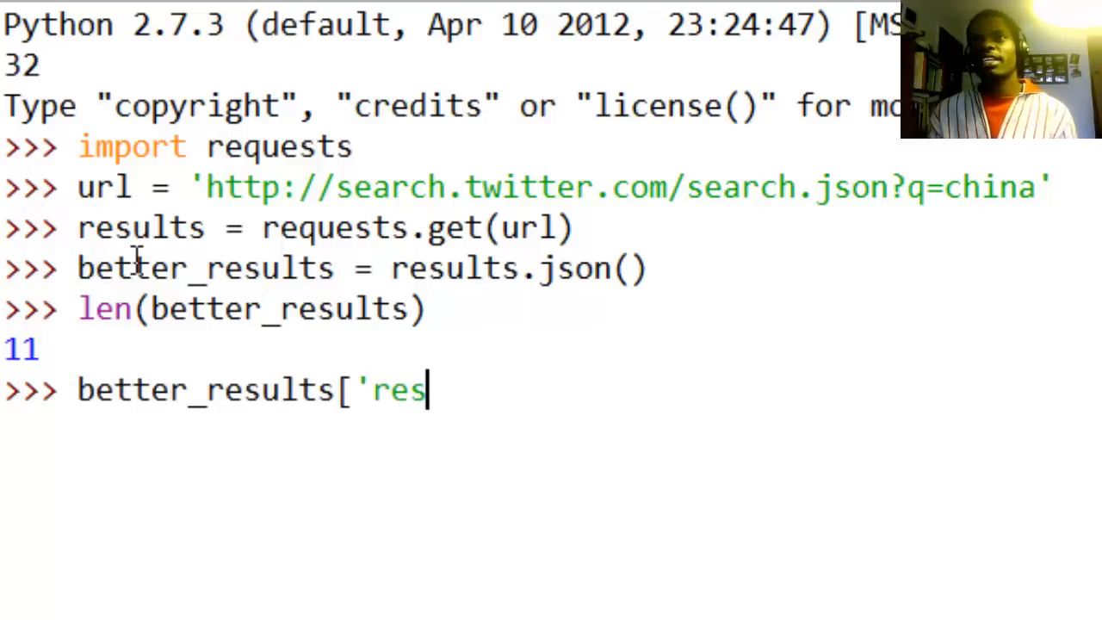
{"action": "type", "text": "ults'"}
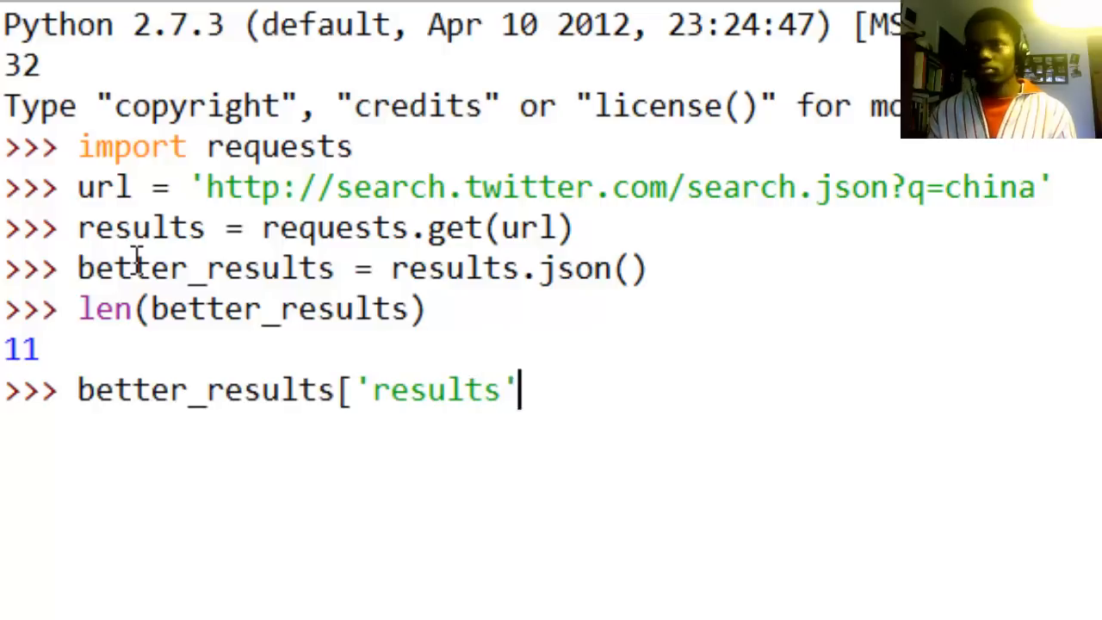
{"action": "type", "text": "]"}
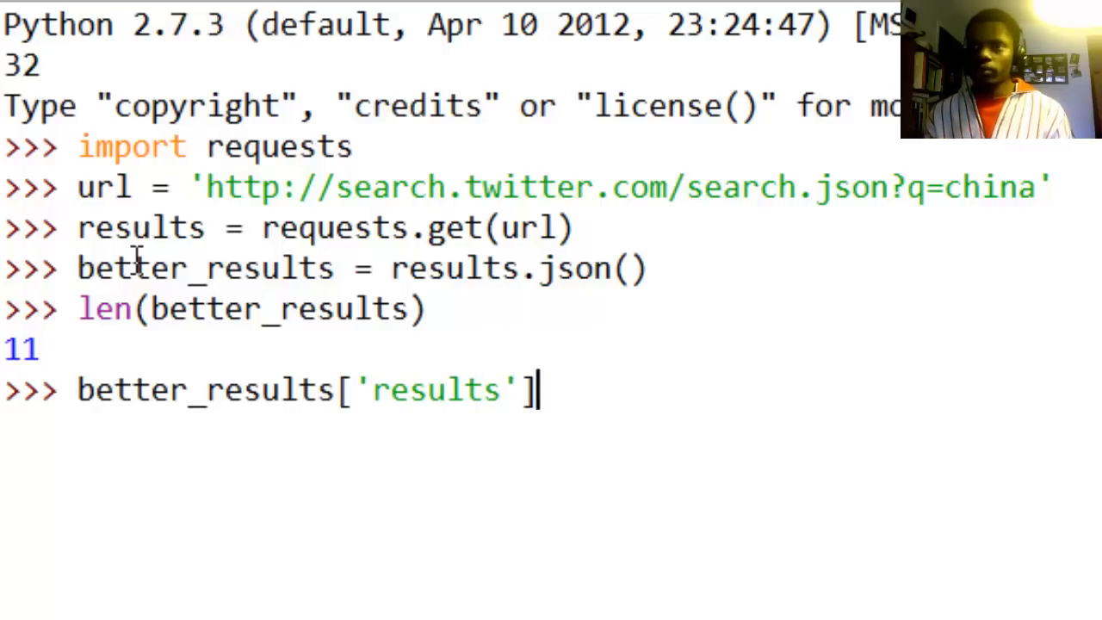
{"action": "type", "text": "["}
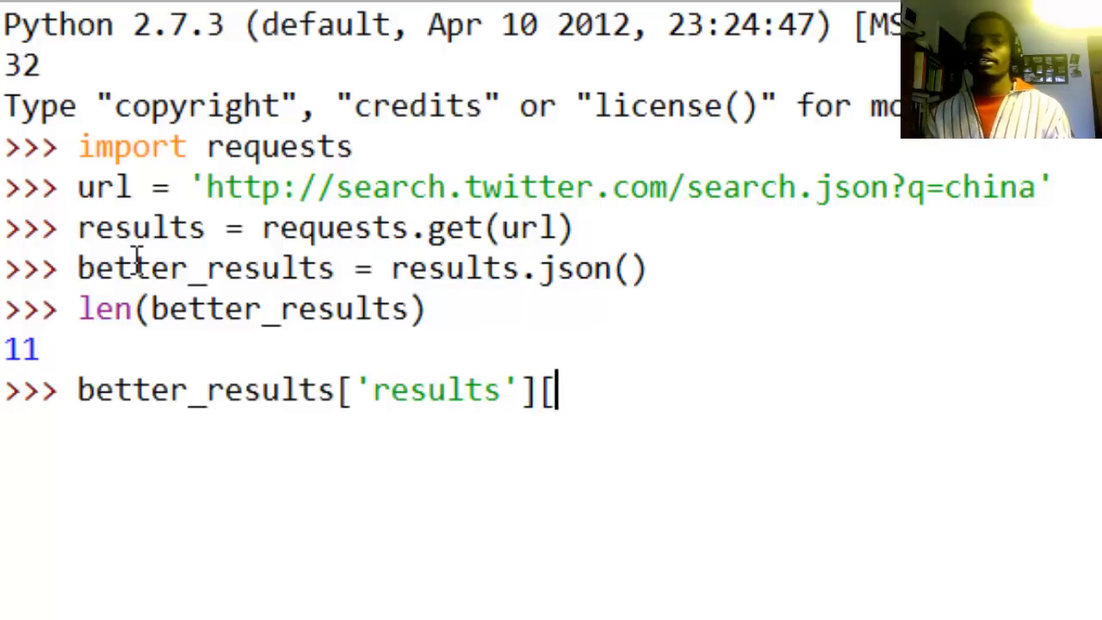
{"action": "type", "text": "0"}
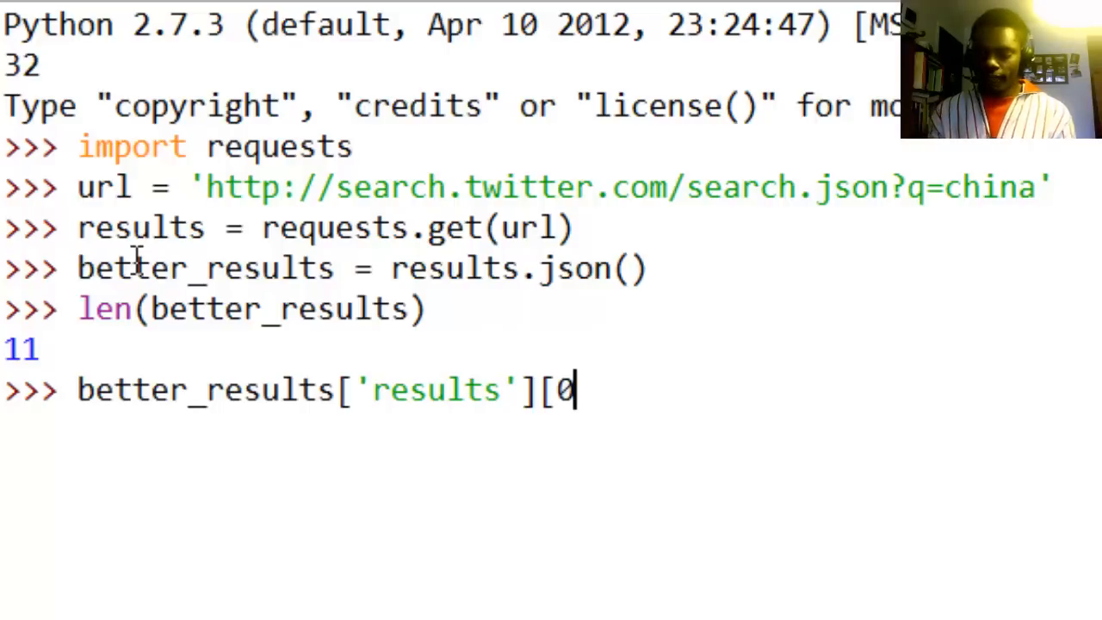
{"action": "type", "text": "]["}
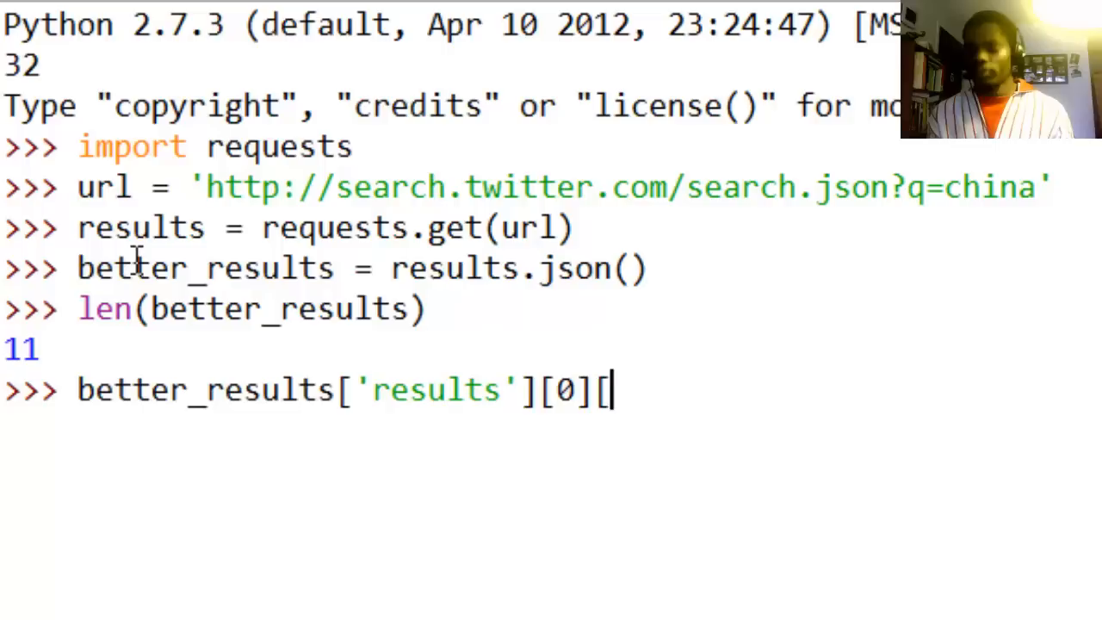
{"action": "type", "text": "'tex"}
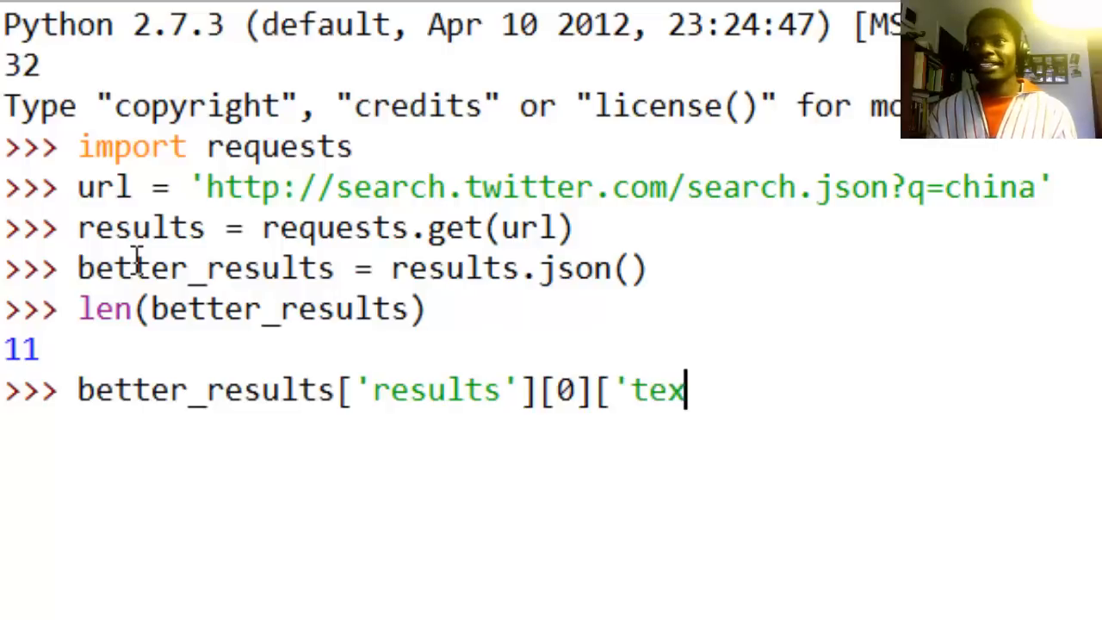
{"action": "type", "text": "t']"}
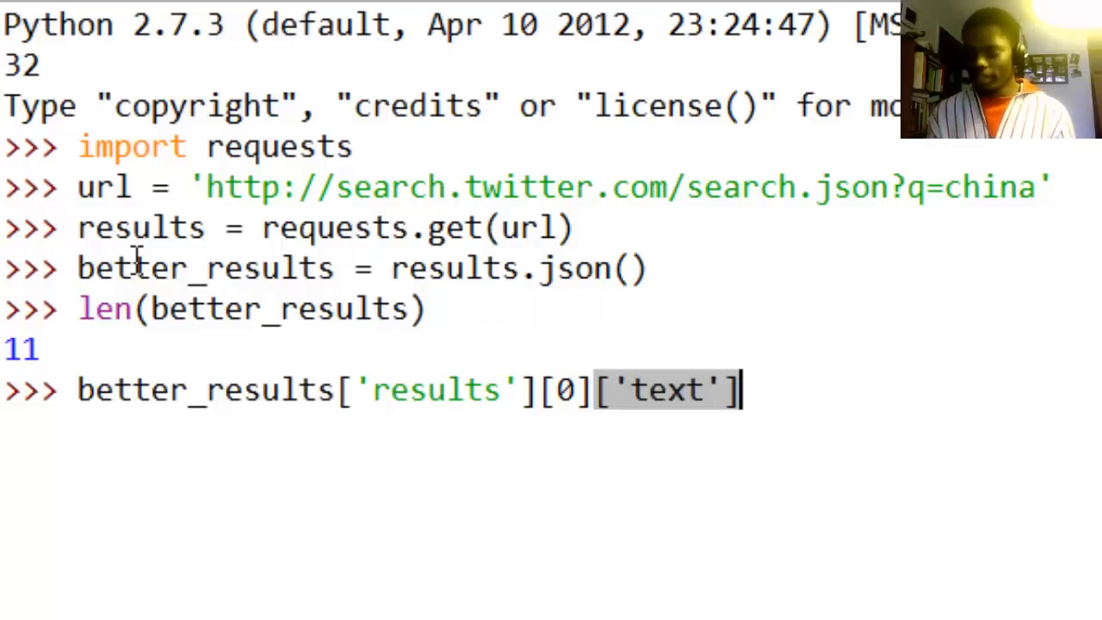
{"action": "type", "text": "."}
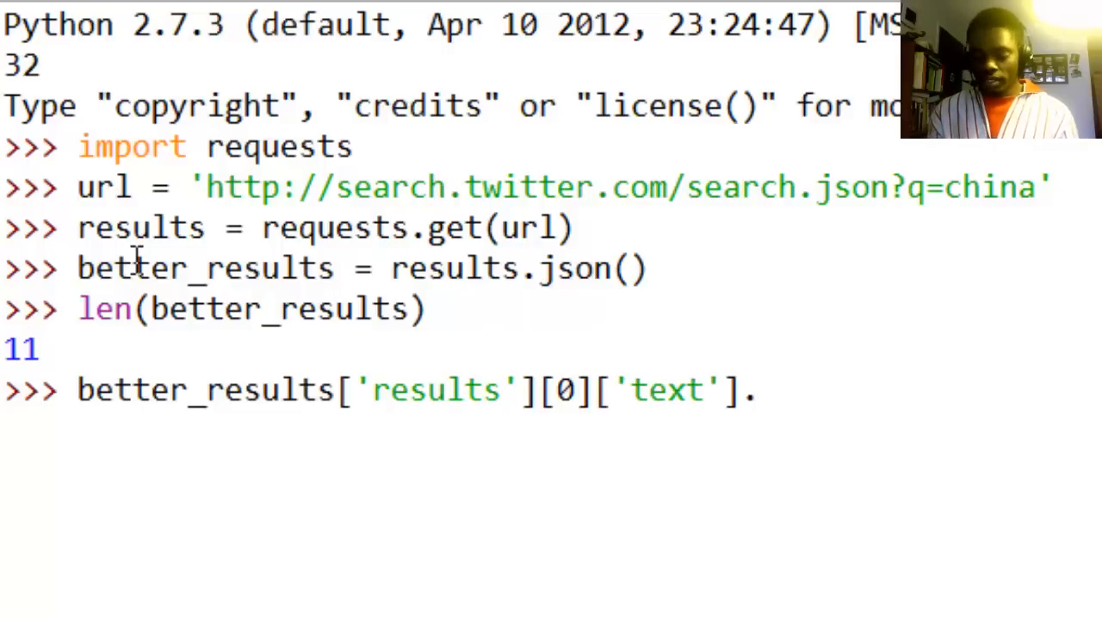
{"action": "type", "text": "encode"}
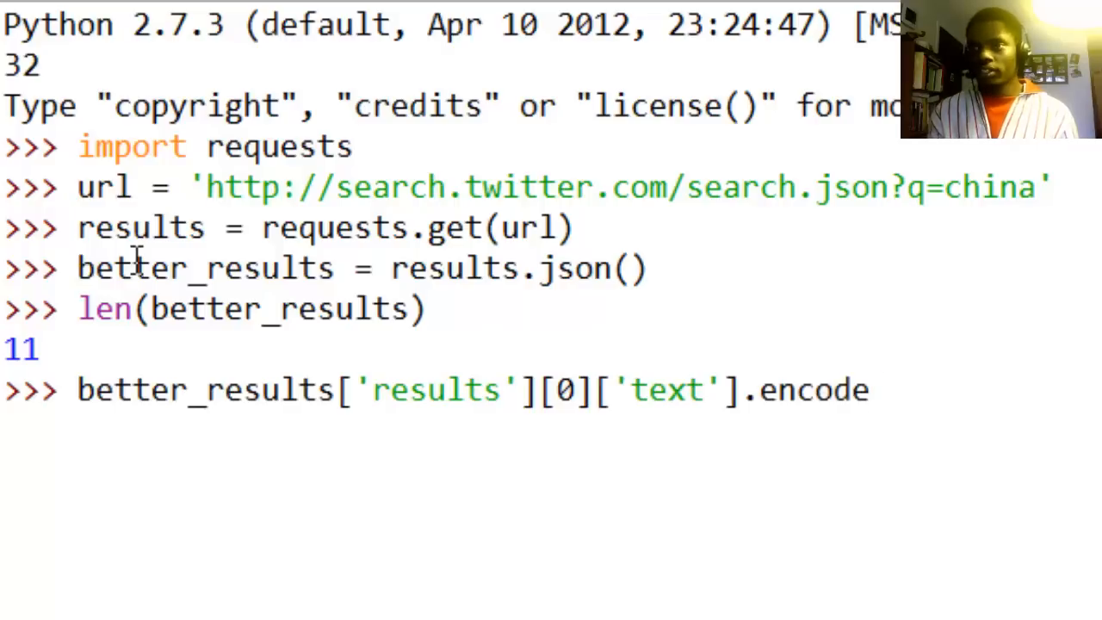
{"action": "type", "text": "('"}
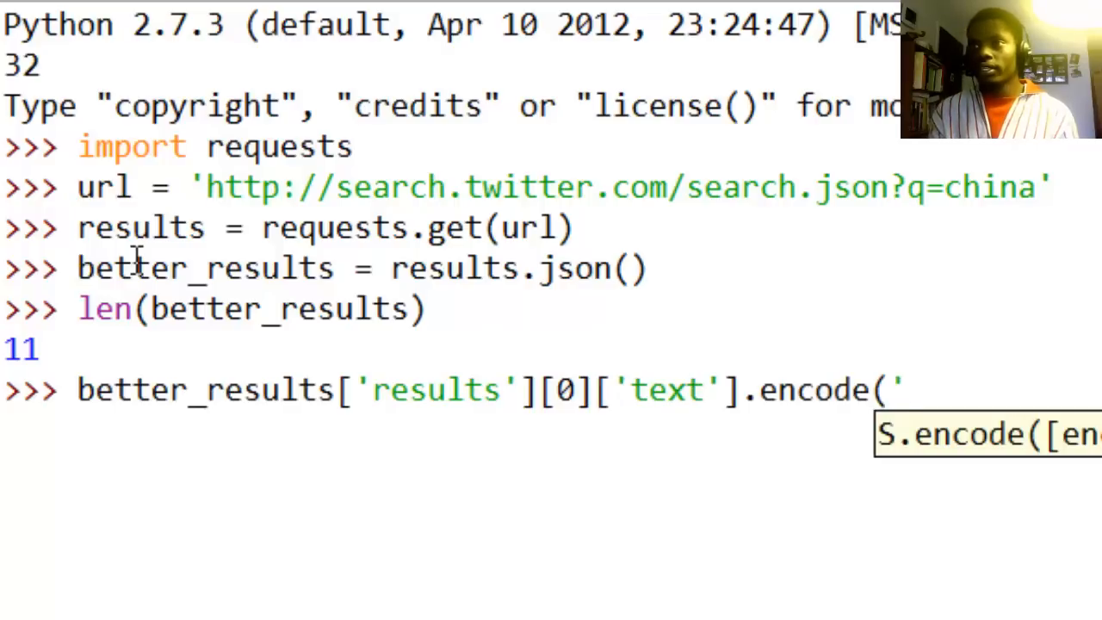
{"action": "type", "text": "utf"}
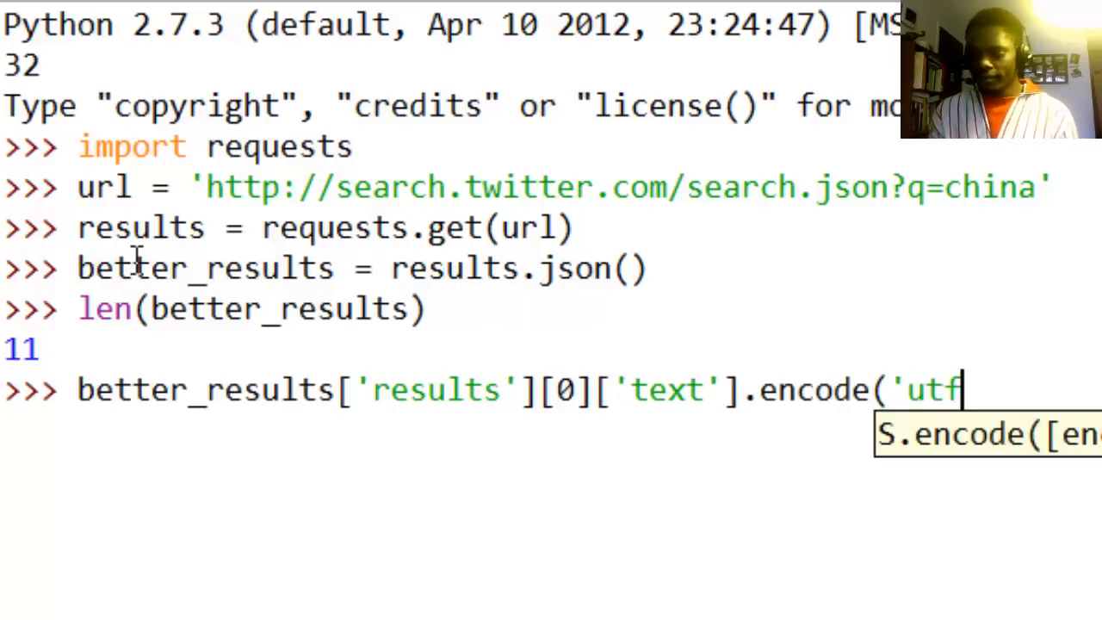
{"action": "type", "text": "-8"}
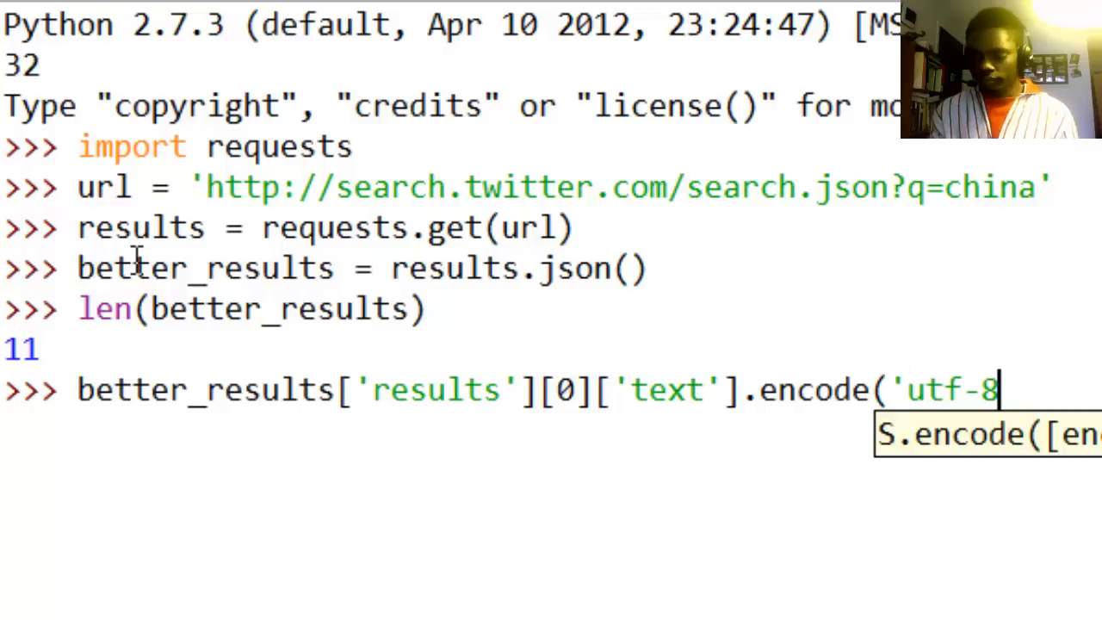
{"action": "type", "text": "')"}
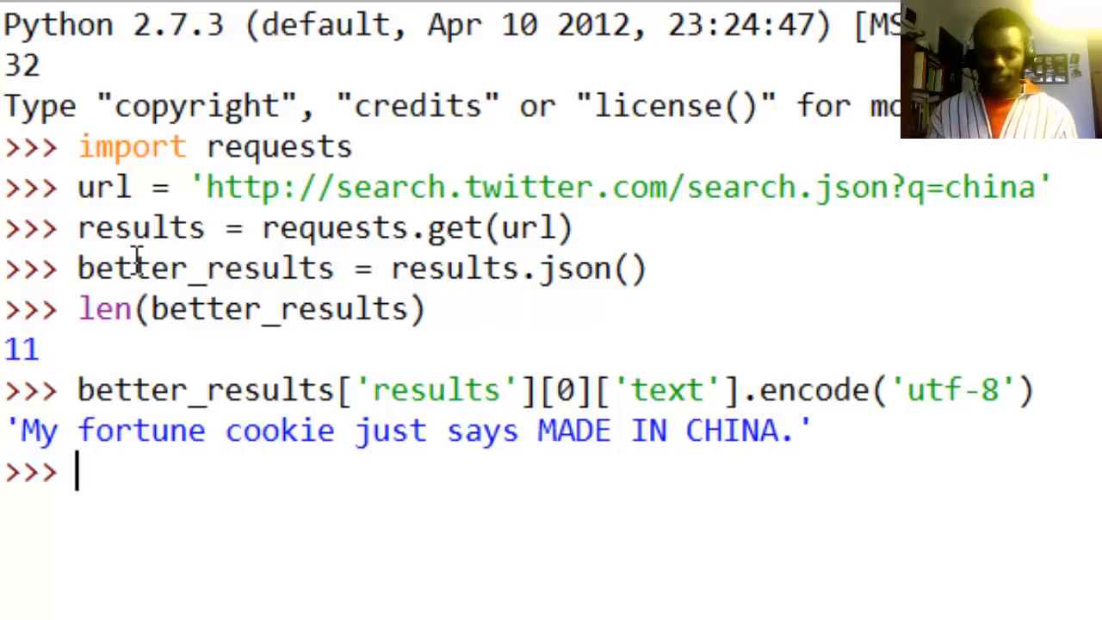
Step: Print better_results['results'][4]['text'].encode('utf-8'), the nytimesbusiness retweet about China's economy
{"action": "type", "text": "better_"}
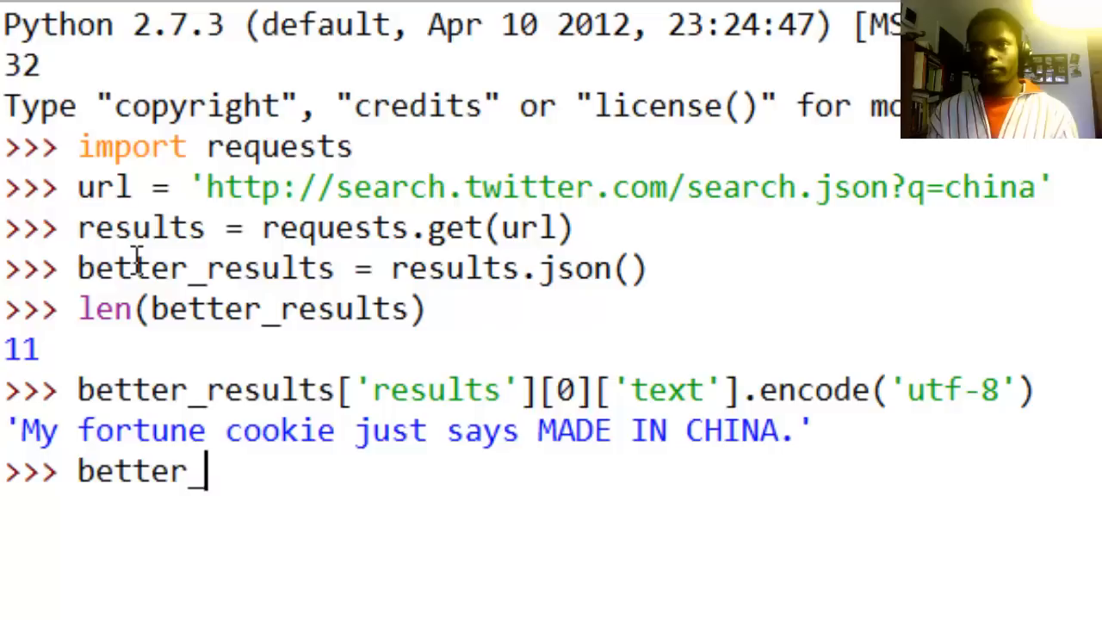
{"action": "type", "text": "results["}
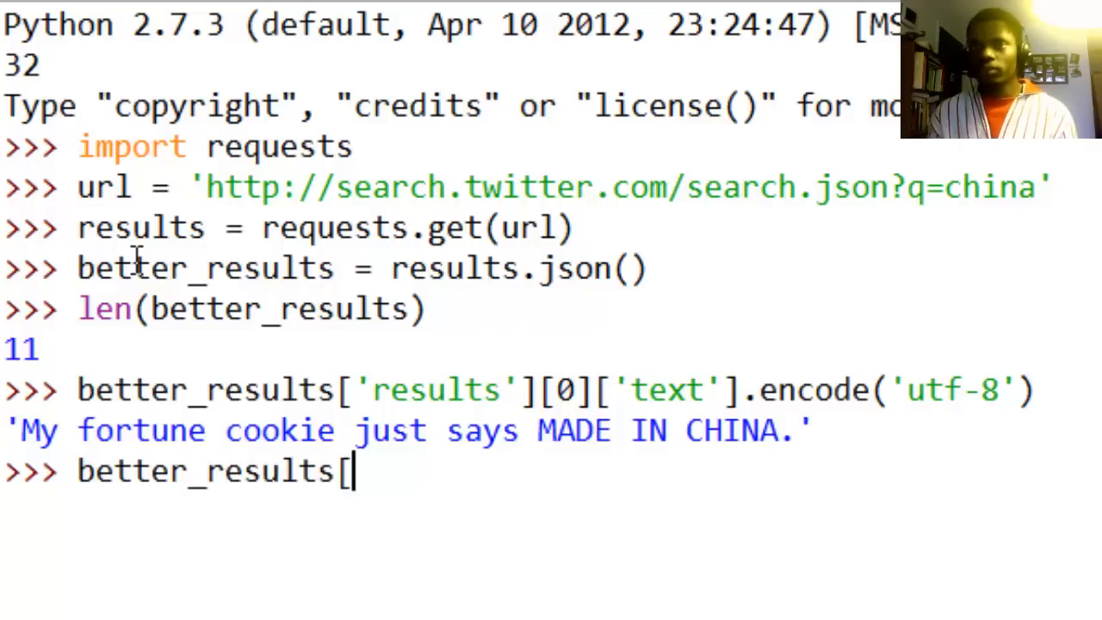
{"action": "type", "text": "'results"}
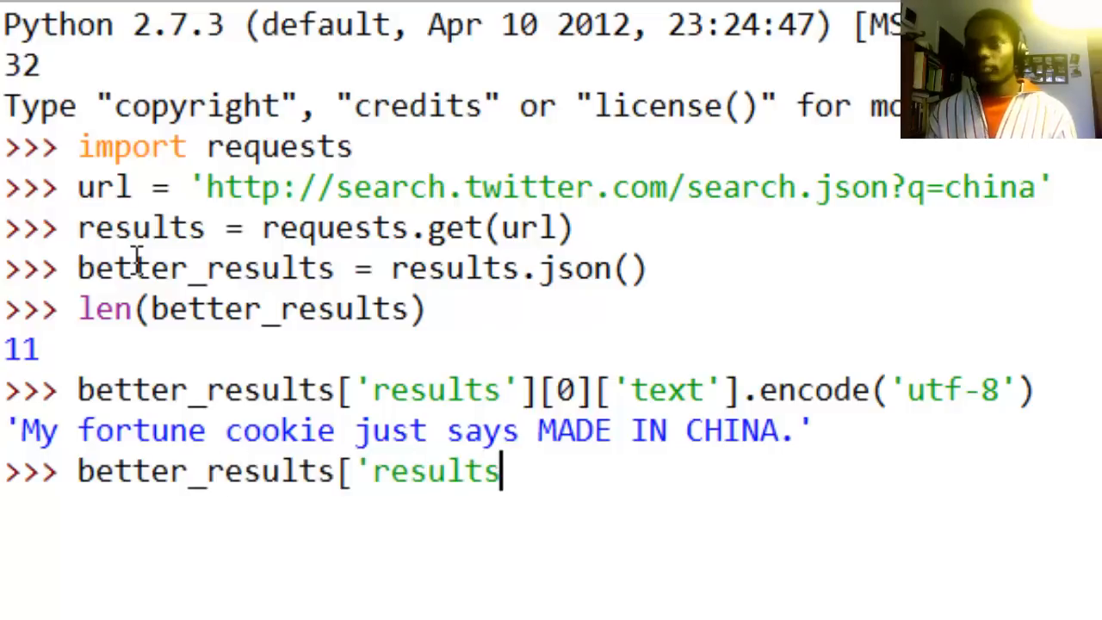
{"action": "type", "text": "']['"}
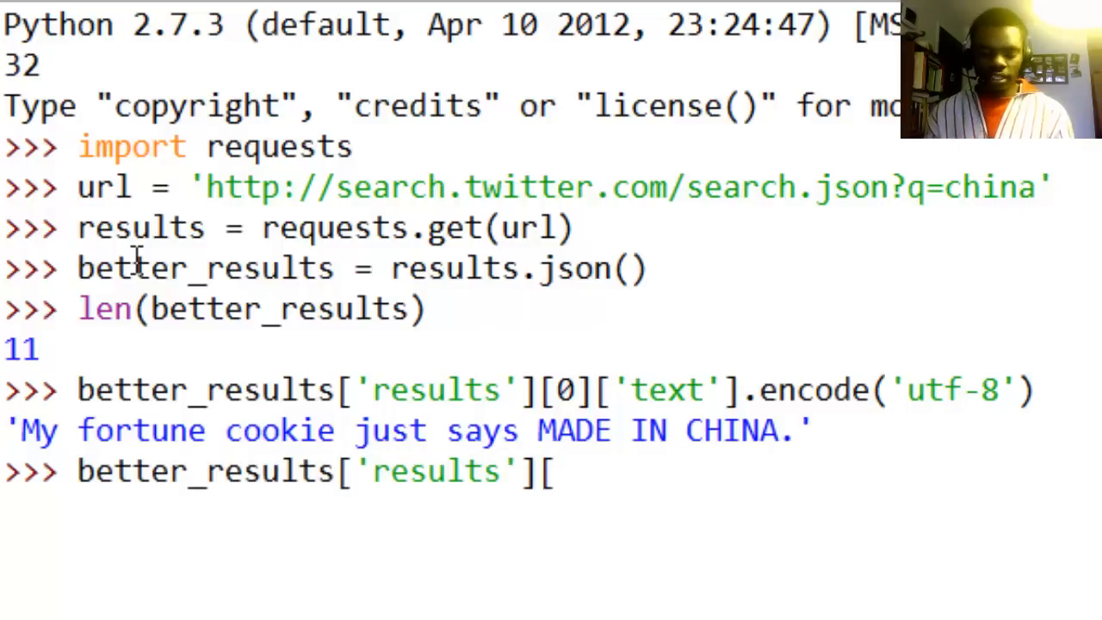
{"action": "type", "text": "4]["}
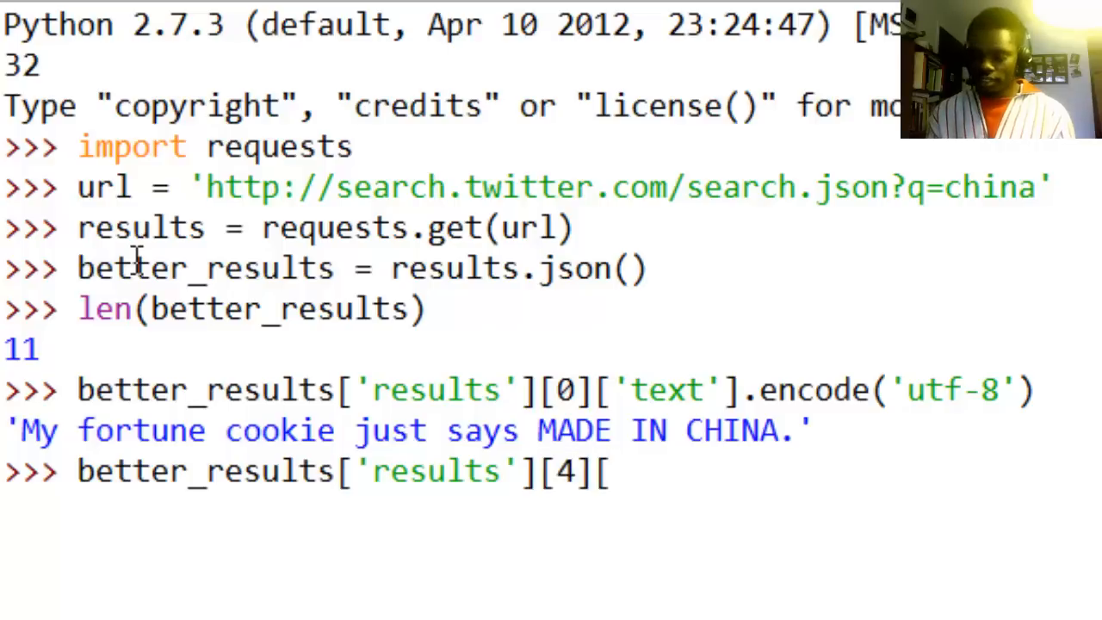
{"action": "type", "text": "'text']"}
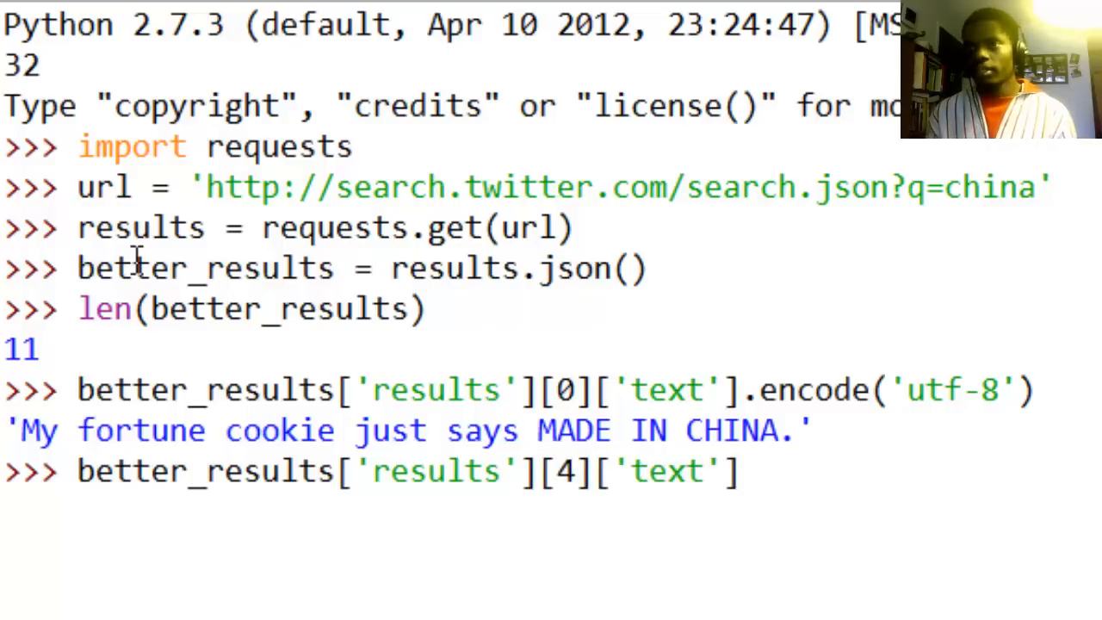
{"action": "type", "text": ".en"}
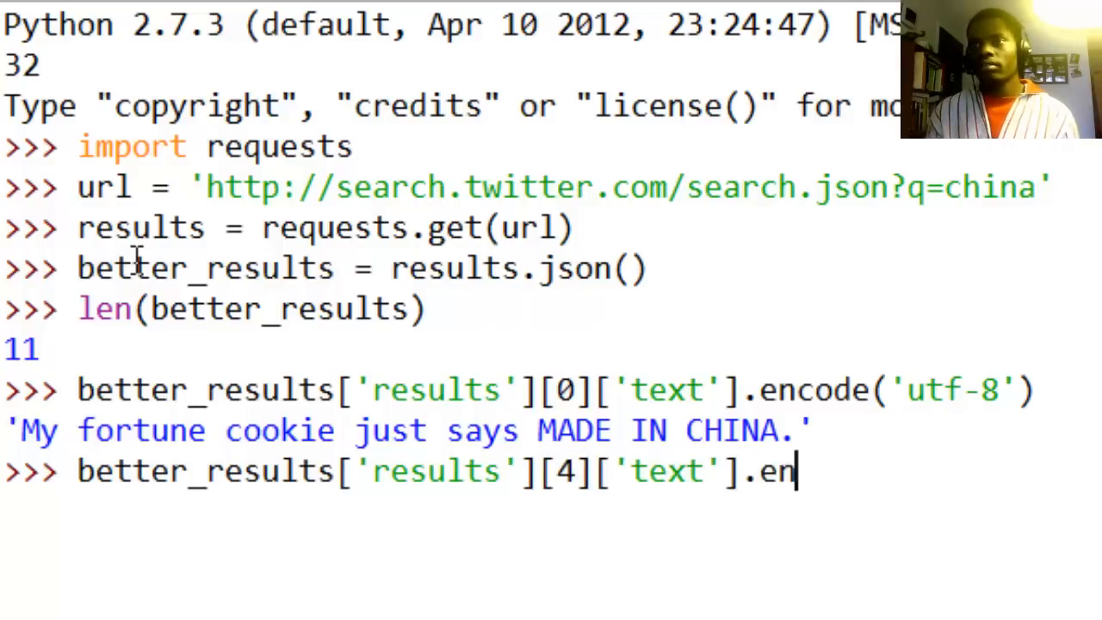
{"action": "type", "text": "code('"}
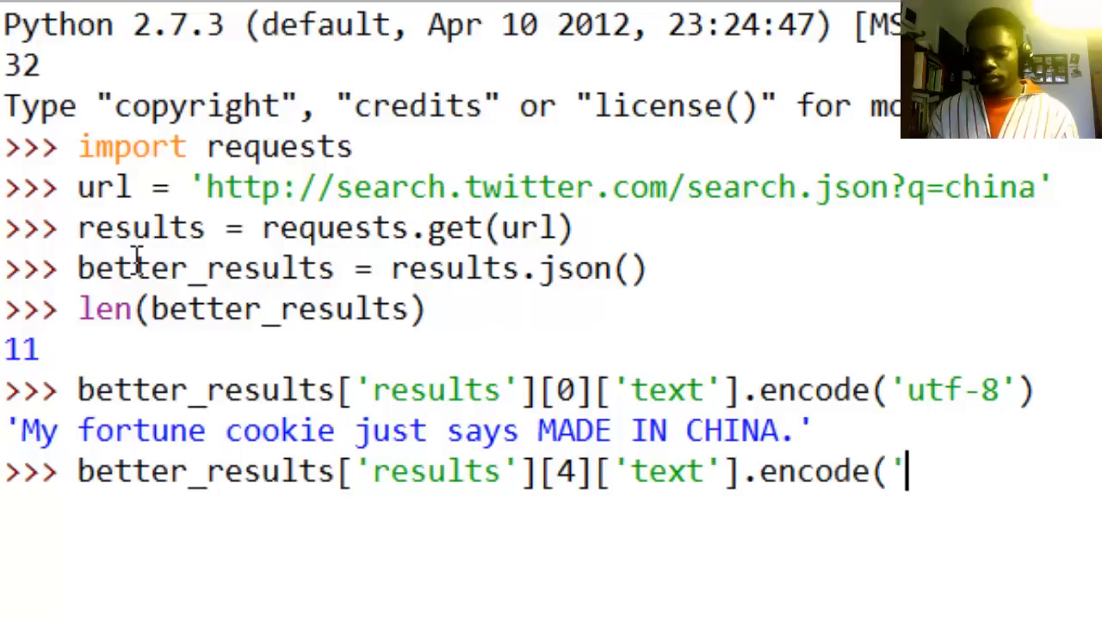
{"action": "type", "text": "utf"}
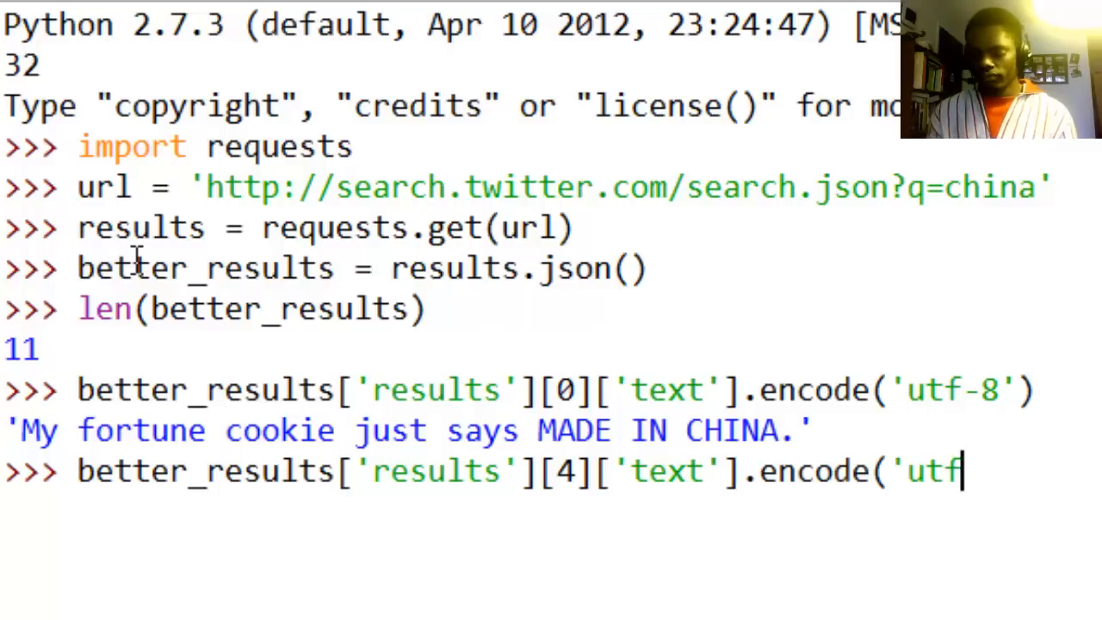
{"action": "type", "text": "-8')"}
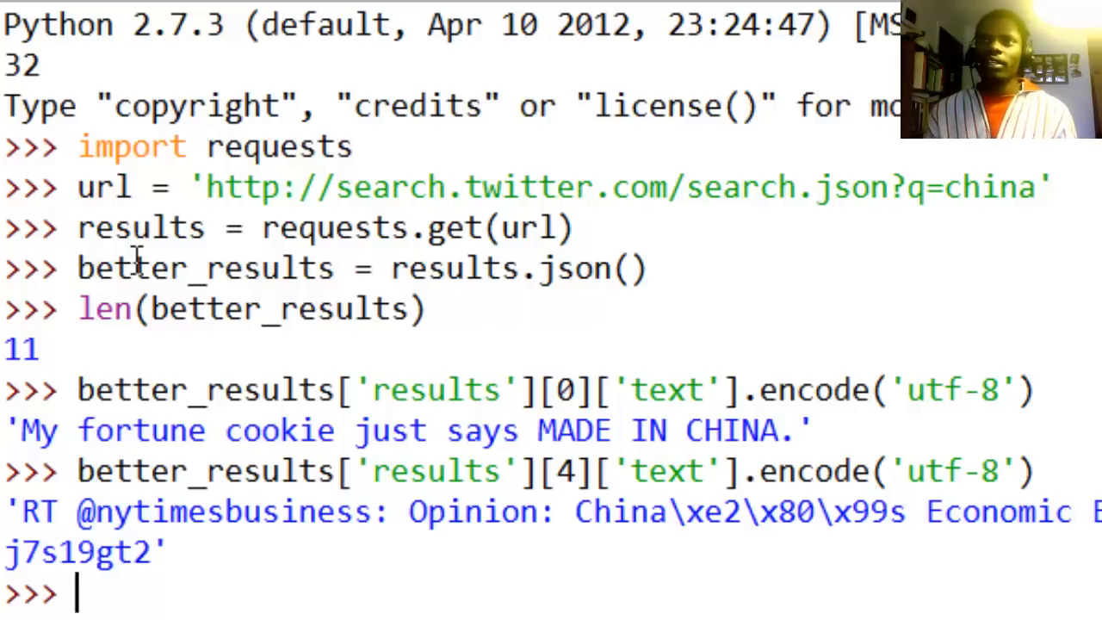
{"action": "scroll", "scroll_direction": "down", "scroll_amount": 3}
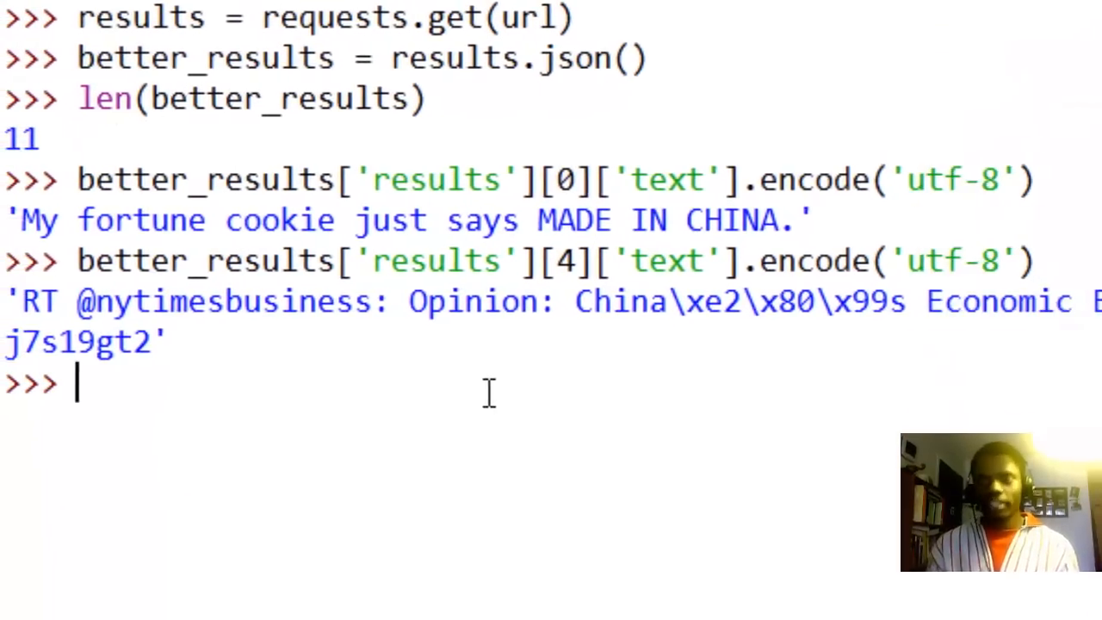
Step: Dump better_results in the shell and scroll through the raw tweet data
{"action": "type", "text": "better_"}
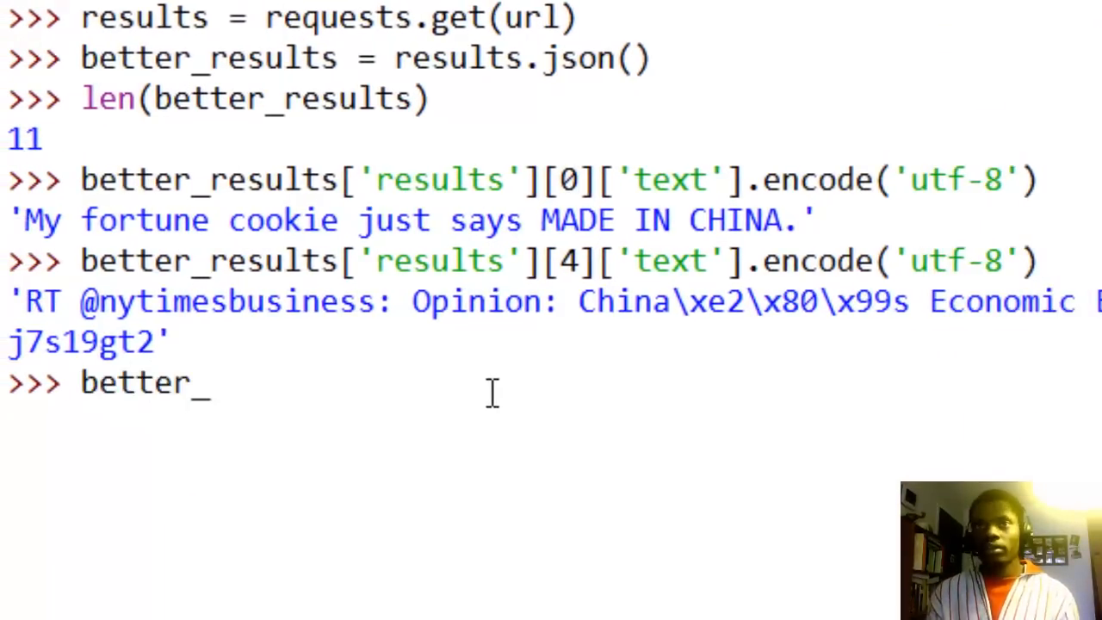
{"action": "type", "text": "results"}
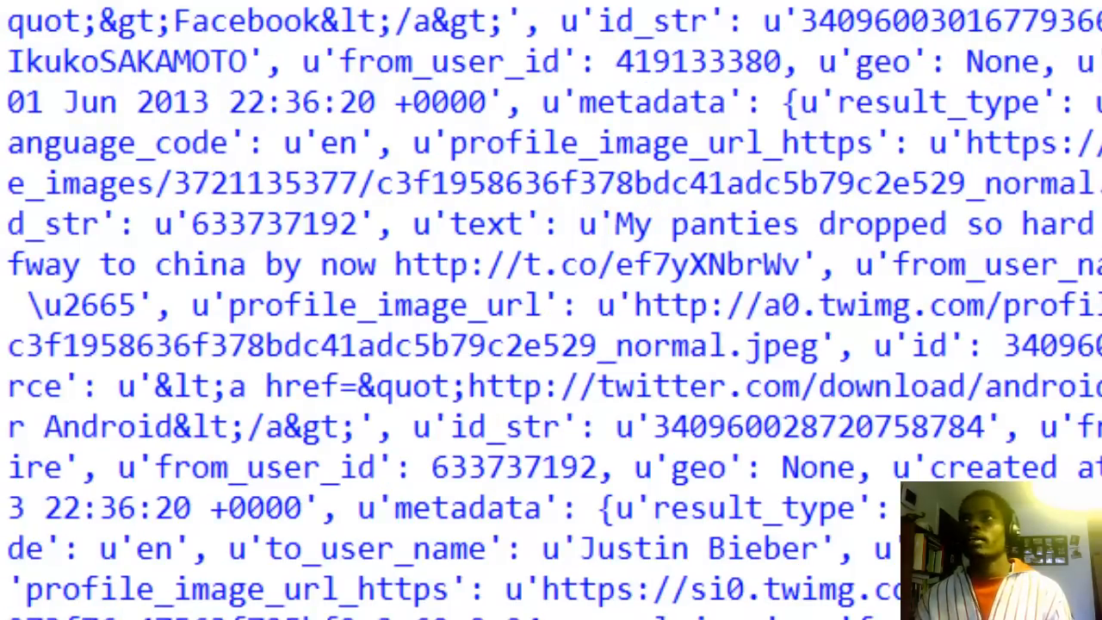
{"action": "scroll", "scroll_direction": "down", "scroll_amount": 3}
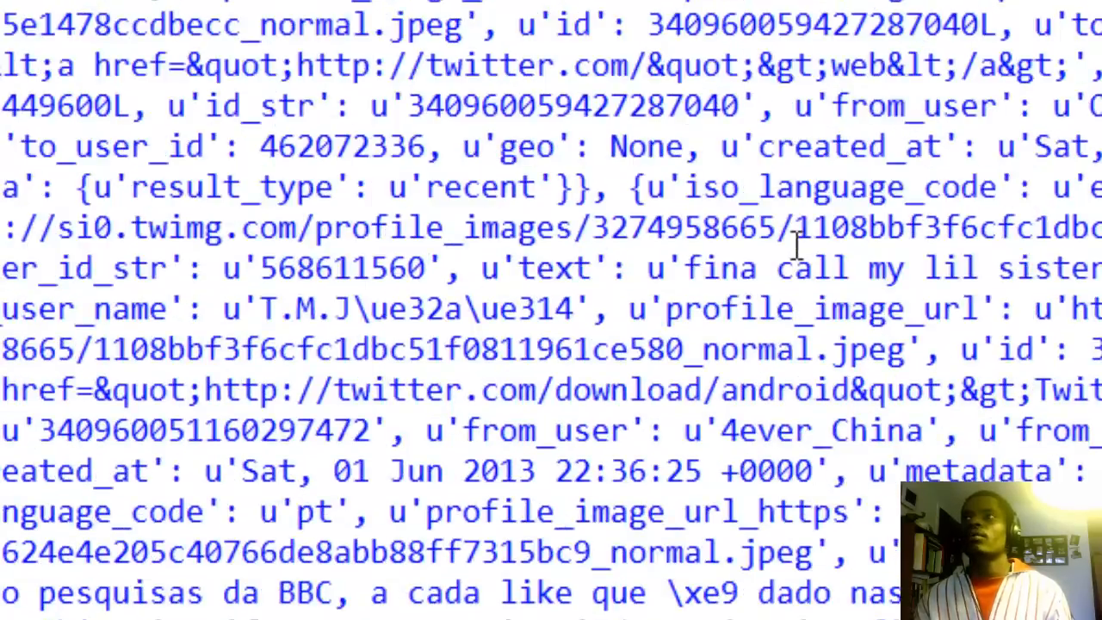
{"action": "scroll", "scroll_direction": "down", "scroll_amount": 3}
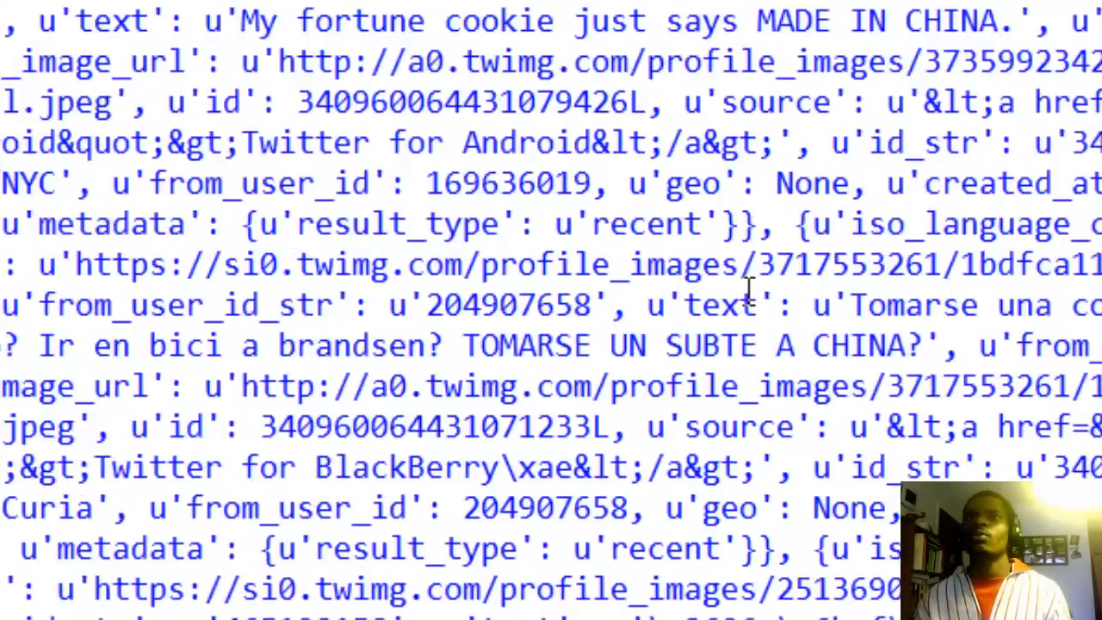
{"action": "scroll", "scroll_direction": "down", "scroll_amount": 3}
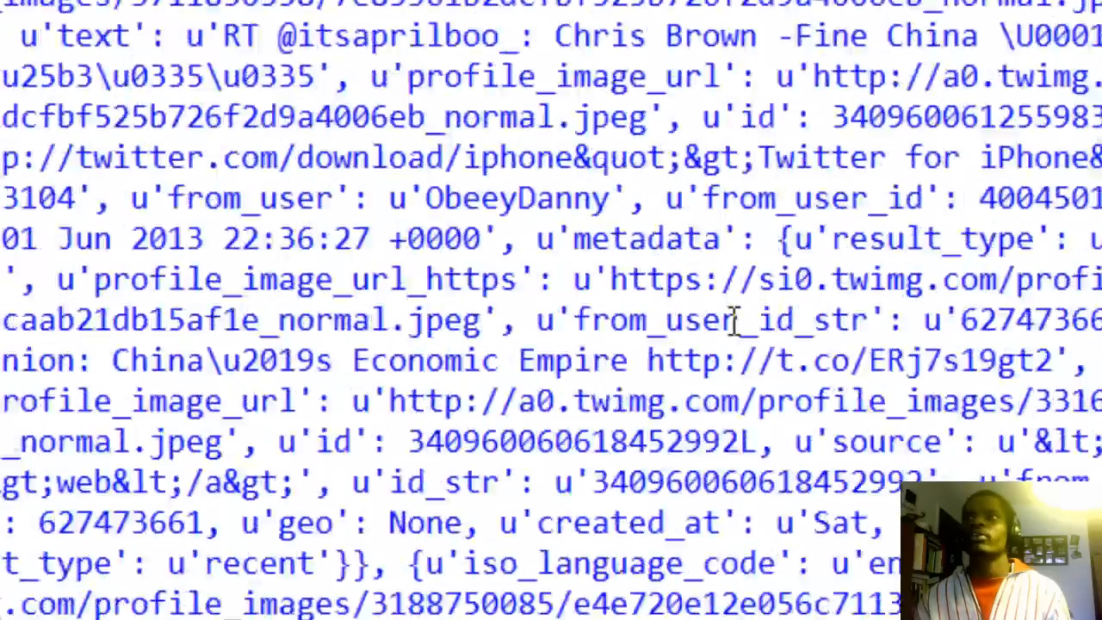
{"action": "scroll", "scroll_direction": "down", "scroll_amount": 3}
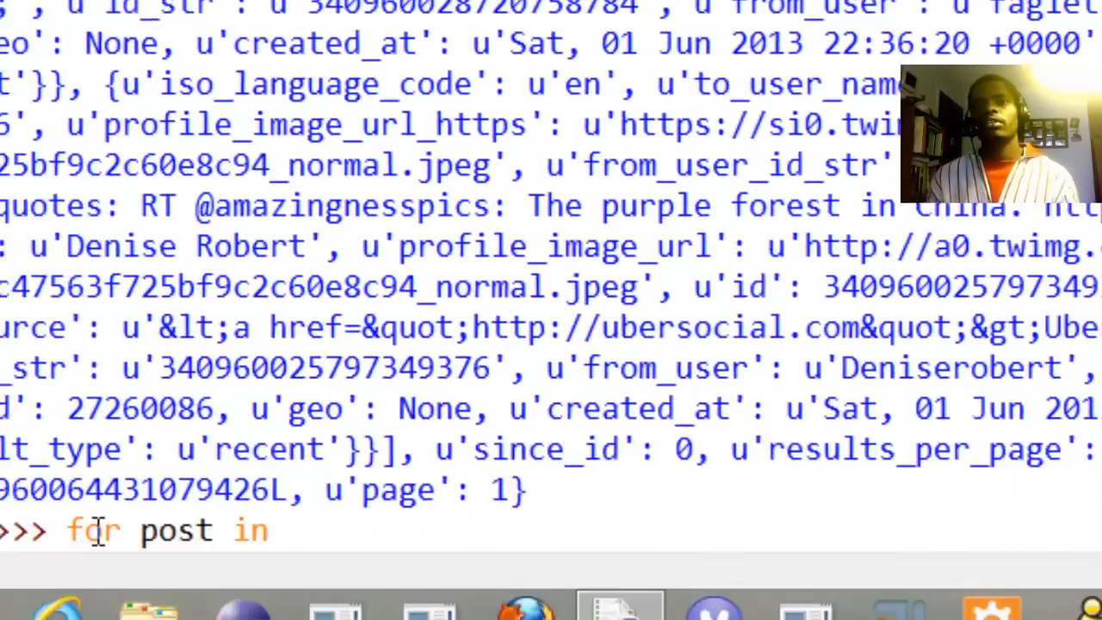
Step: Loop over better_results['results'], printing each post['text'].encode('utf-8')
{"action": "type", "text": "bet"}
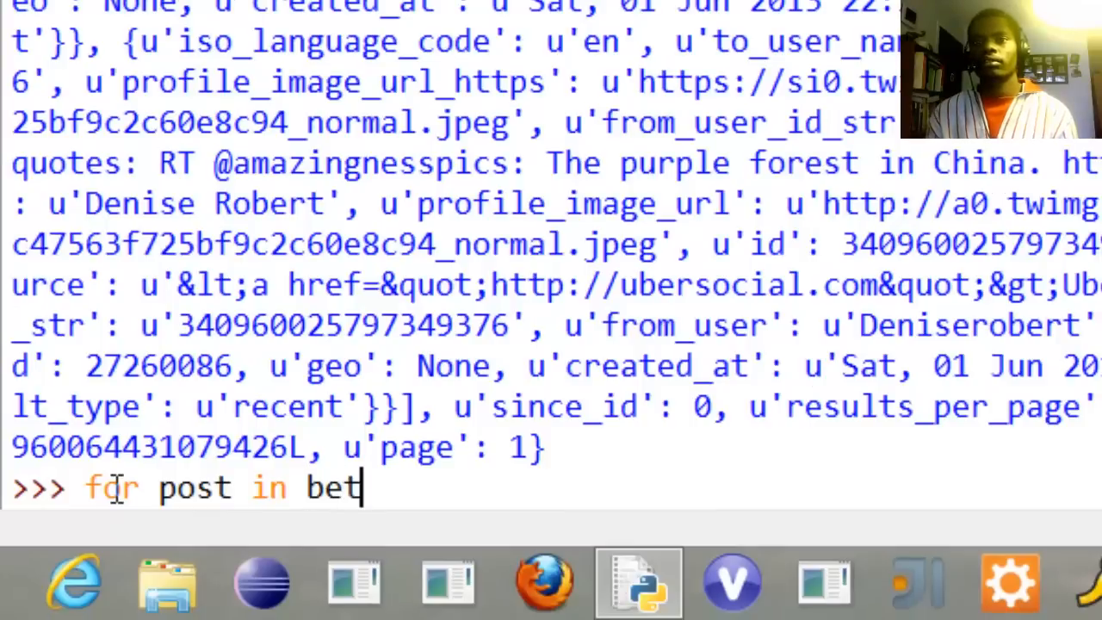
{"action": "type", "text": "ter-resu"}
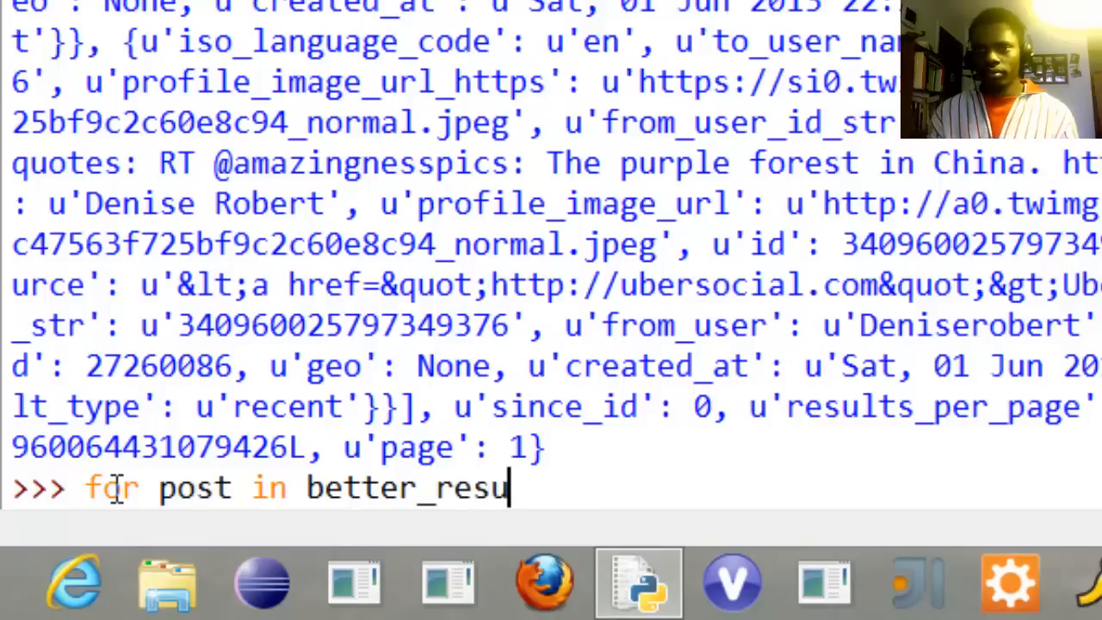
{"action": "type", "text": "lts['"}
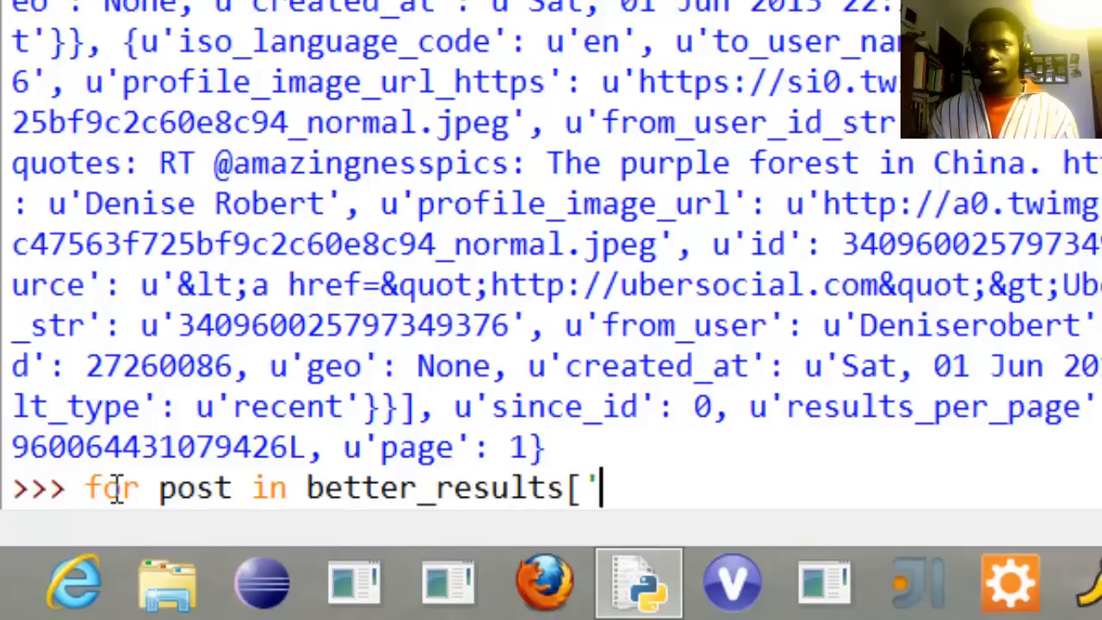
{"action": "type", "text": "'re"}
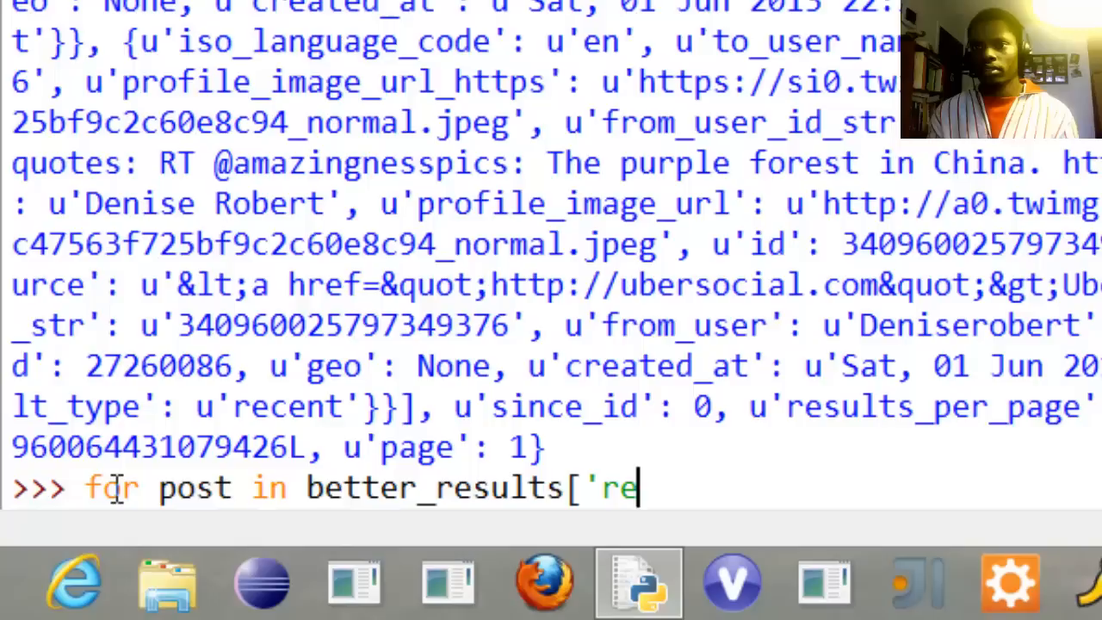
{"action": "type", "text": "sults"}
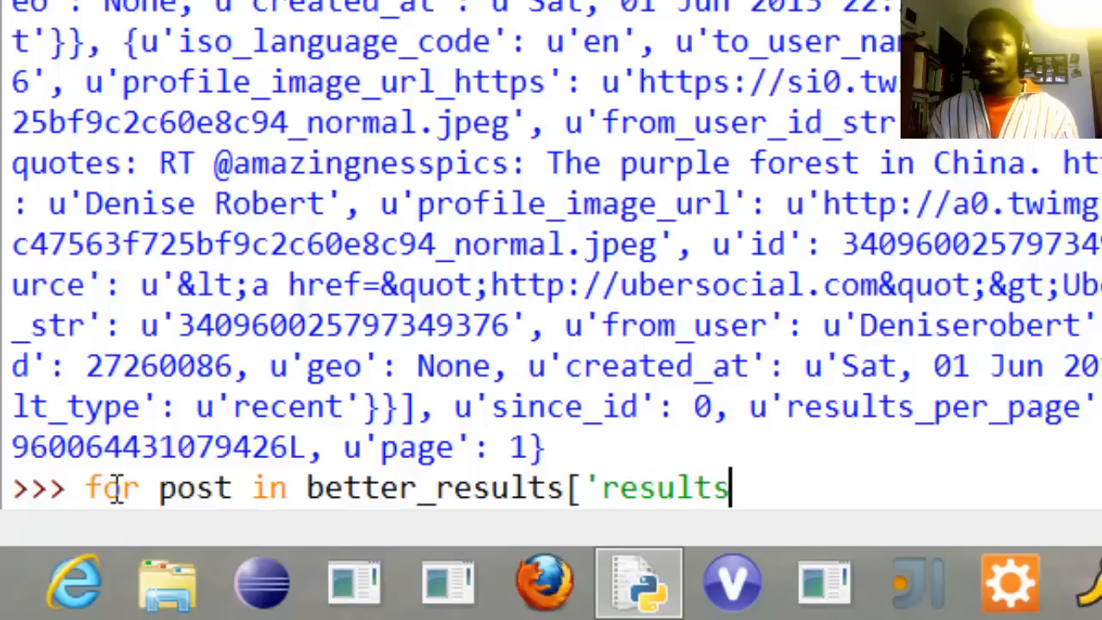
{"action": "type", "text": "']:"}
{"action": "type", "text": "pri"}
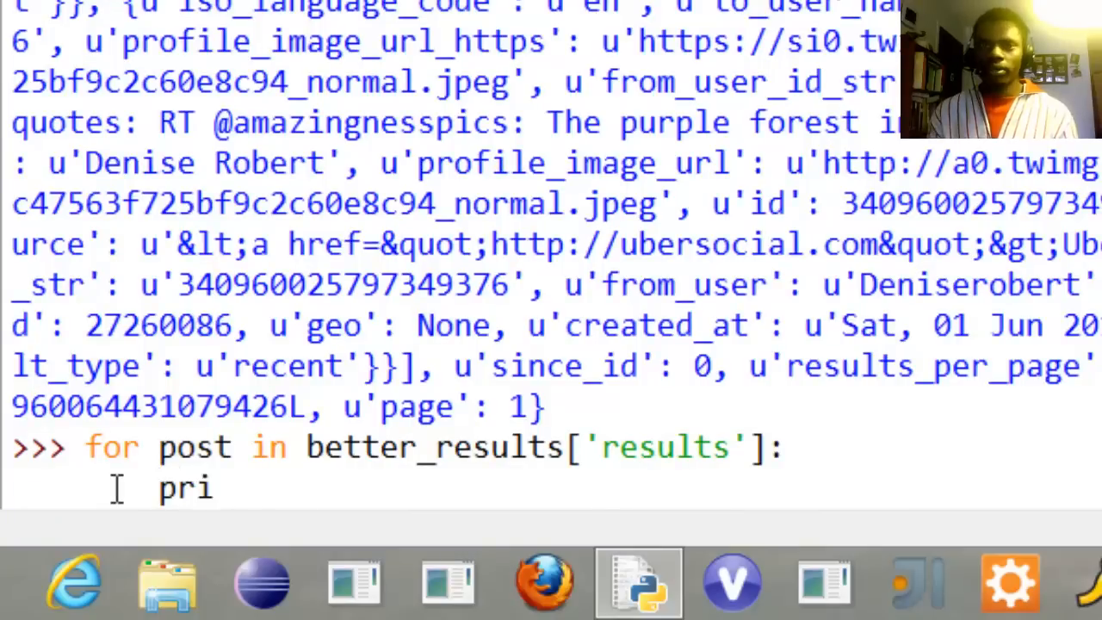
{"action": "type", "text": "nt post"}
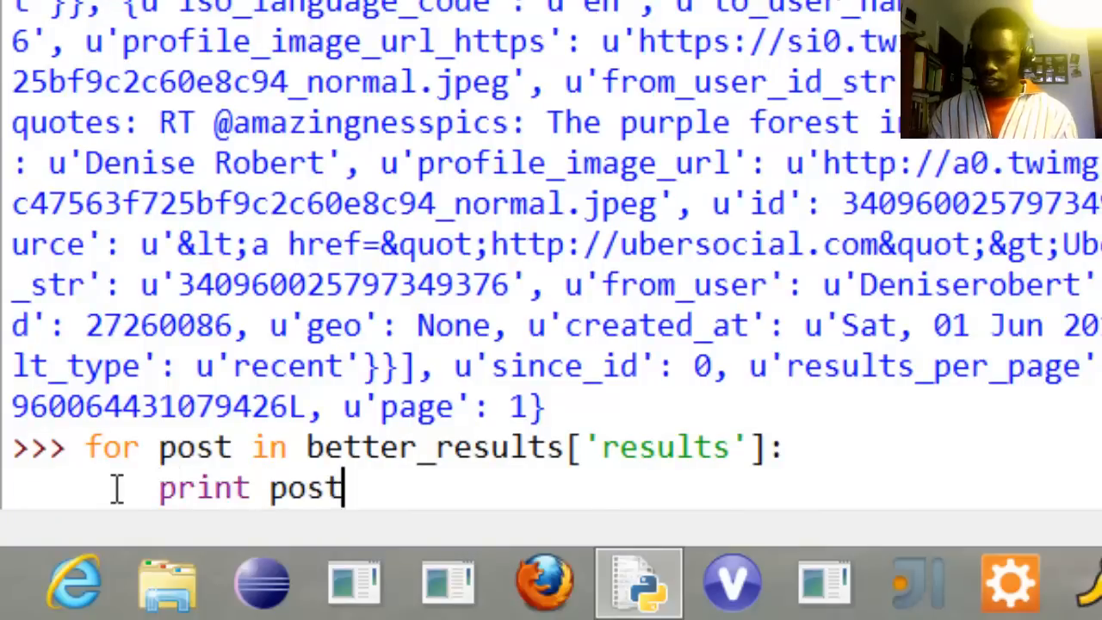
{"action": "type", "text": "['text']"}
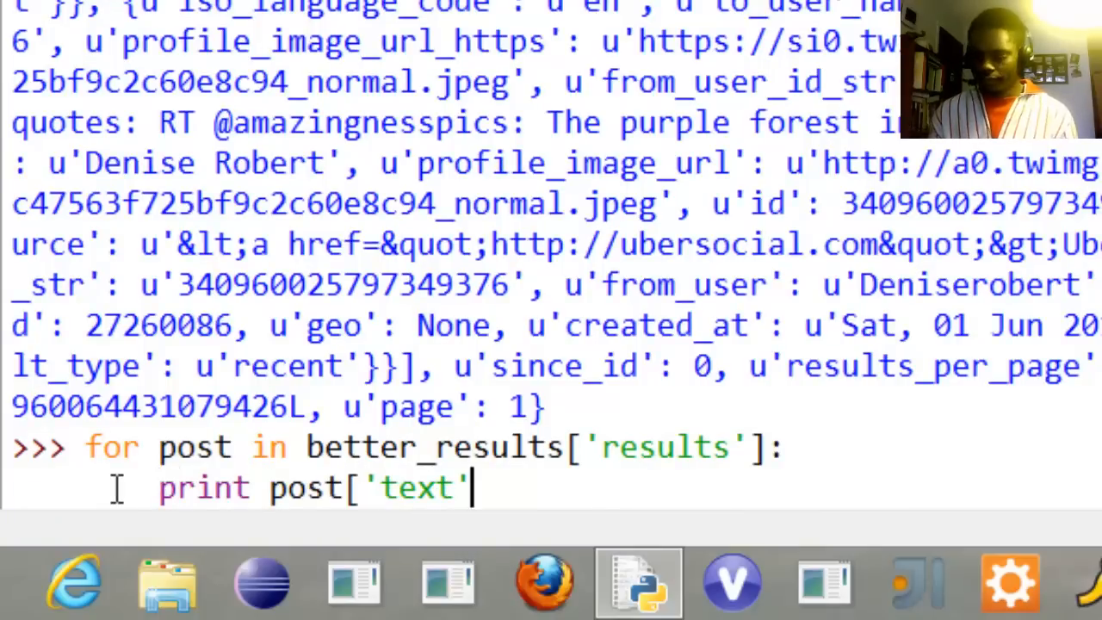
{"action": "type", "text": "].enco"}
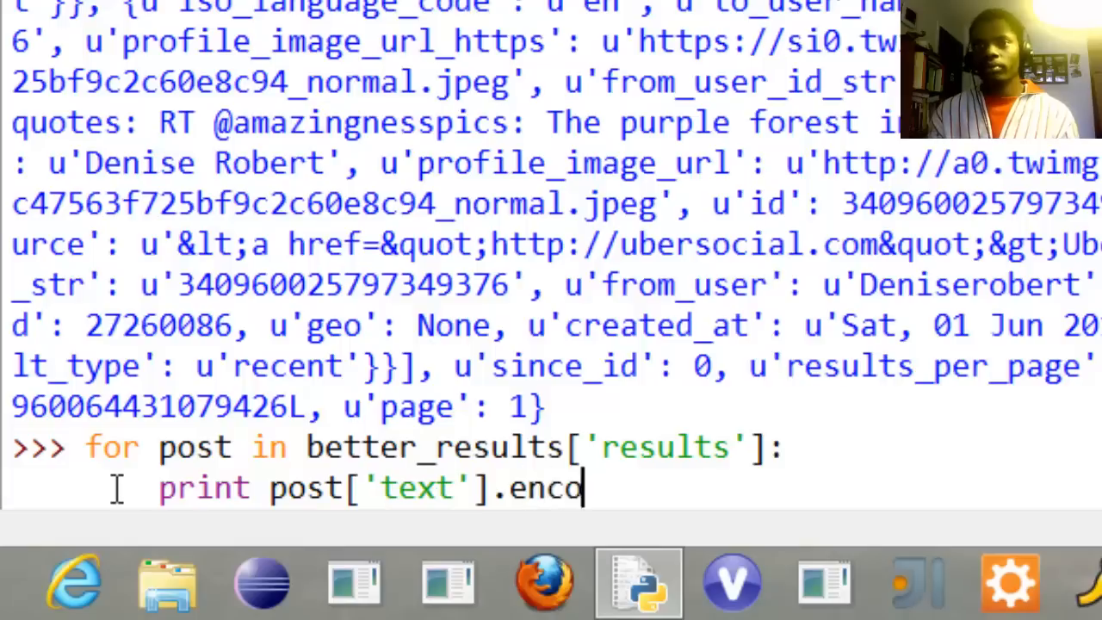
{"action": "type", "text": "de('"}
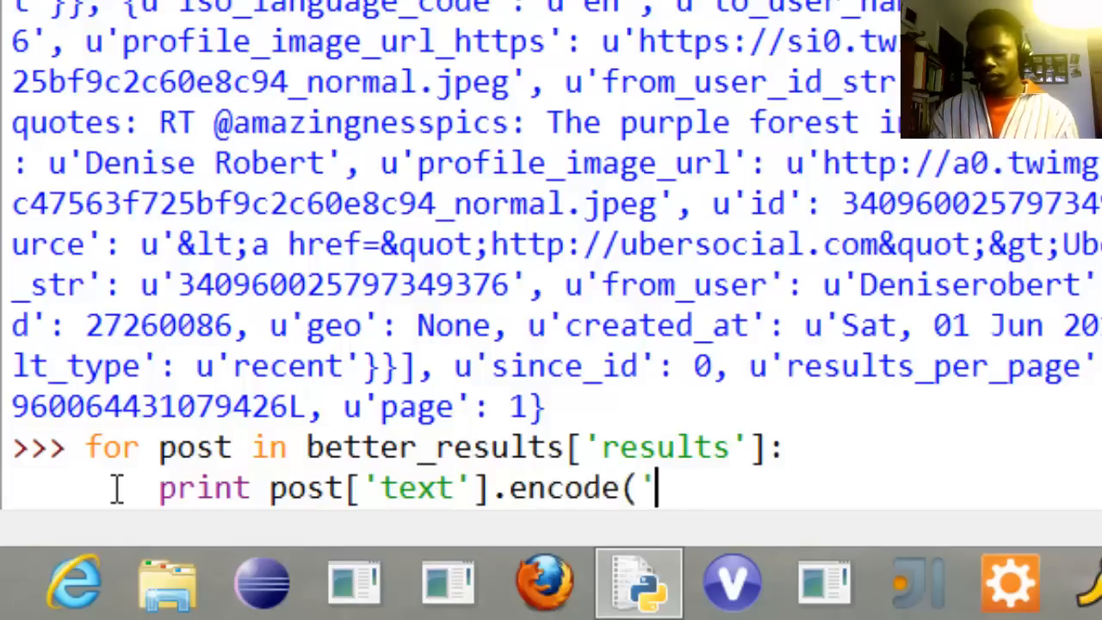
{"action": "type", "text": "'utf-8"}
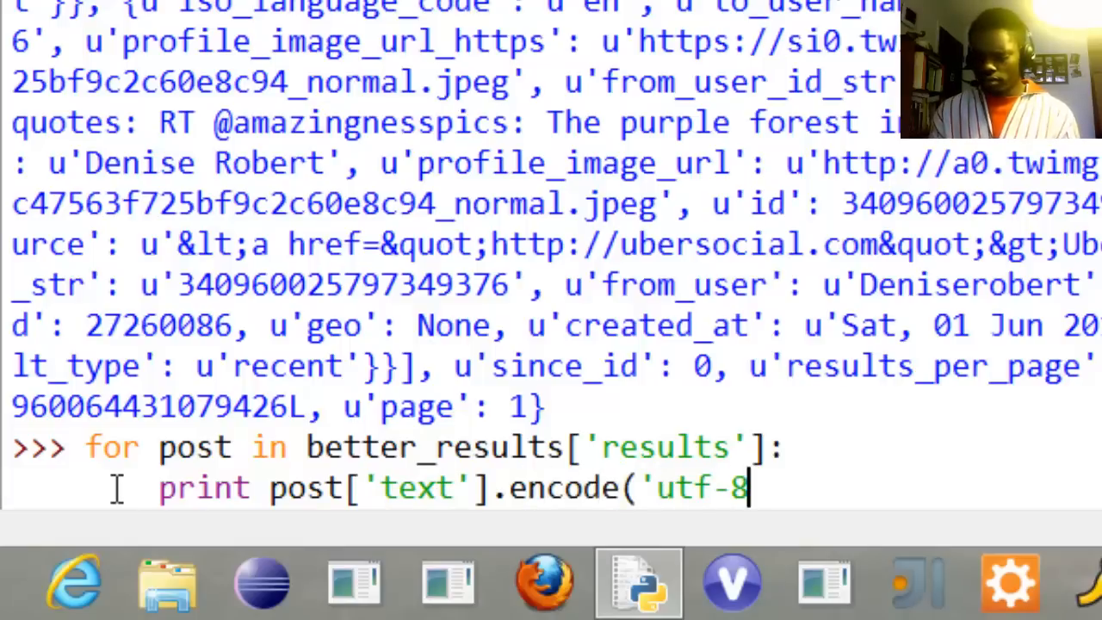
{"action": "type", "text": ")"}
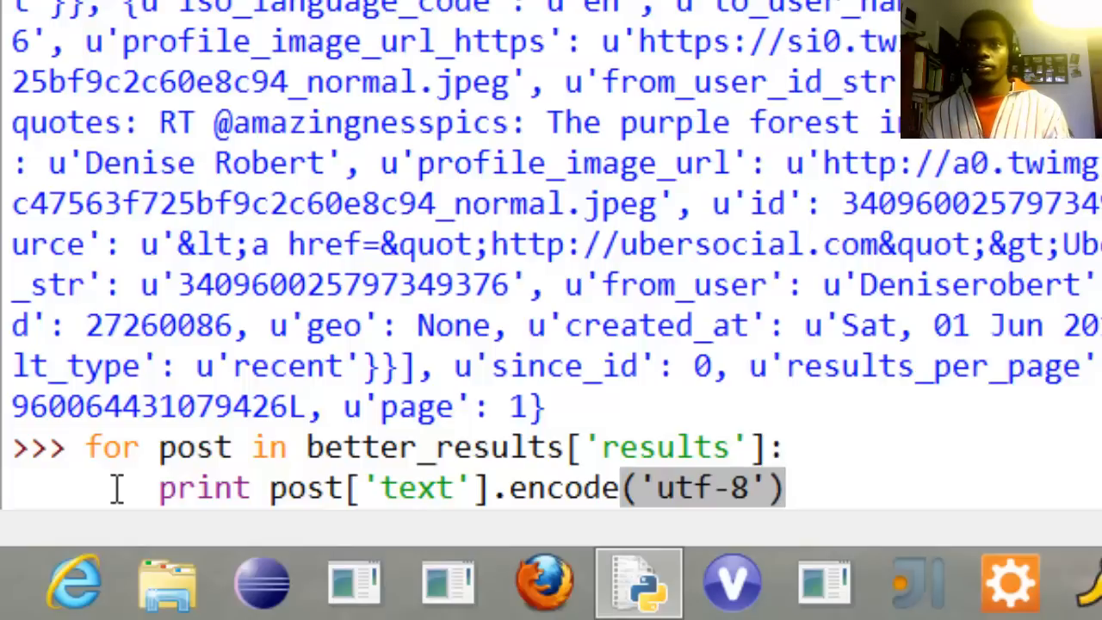
{"action": "key", "text": "enter"}
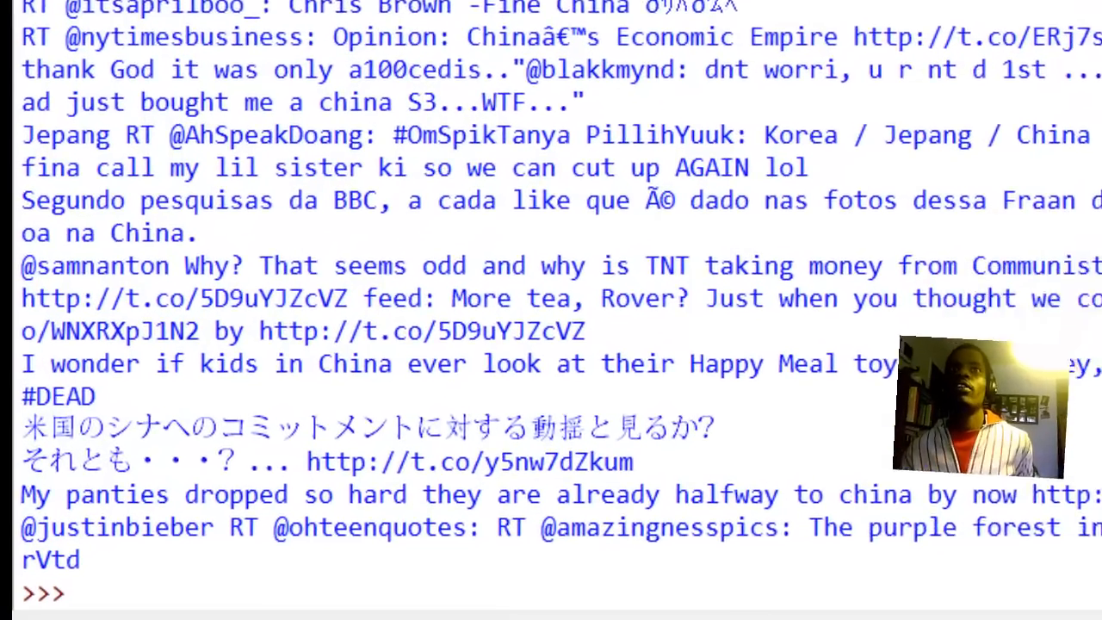
Step: Scroll through the printed tweet texts in the shell
{"action": "scroll", "scroll_direction": "down", "scroll_amount": 3}
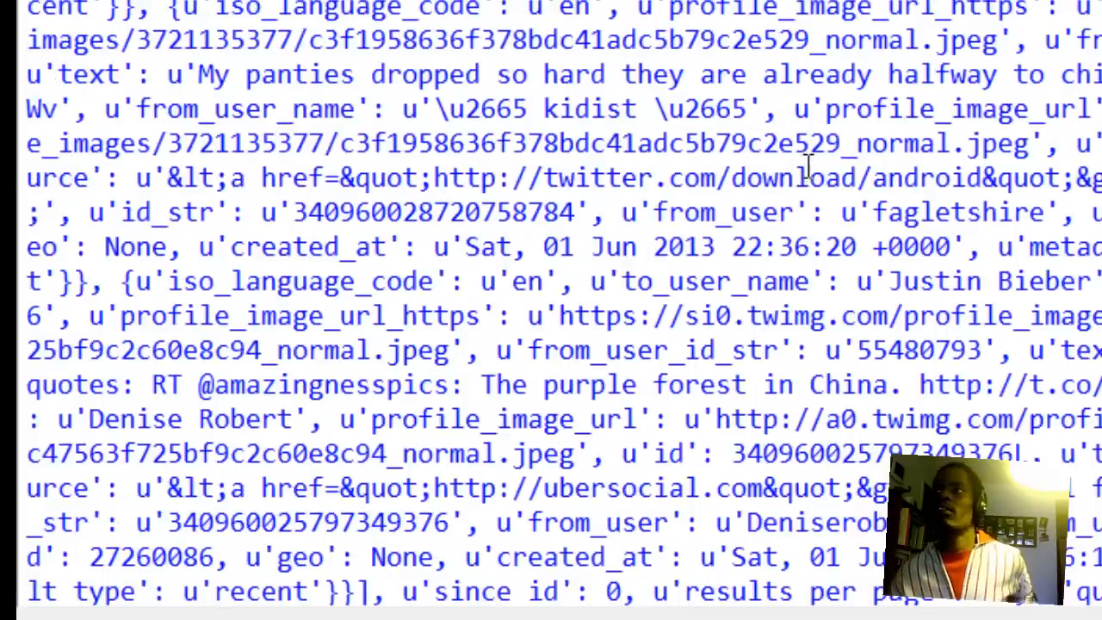
{"action": "scroll", "scroll_direction": "down", "scroll_amount": 3}
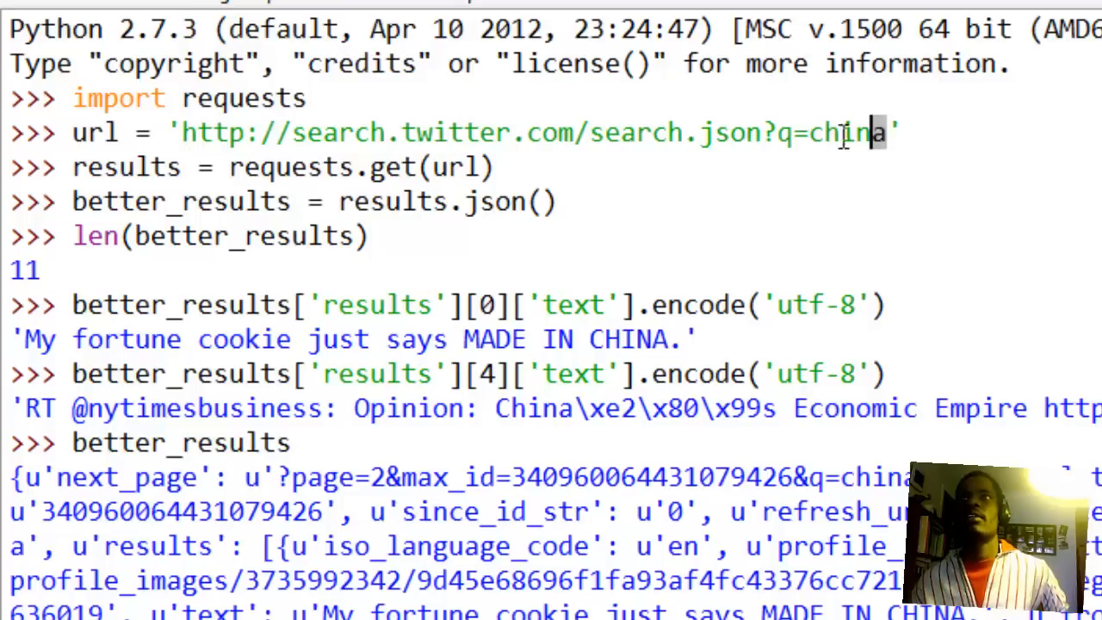
{"action": "double_click", "coordinate": [856, 132]}
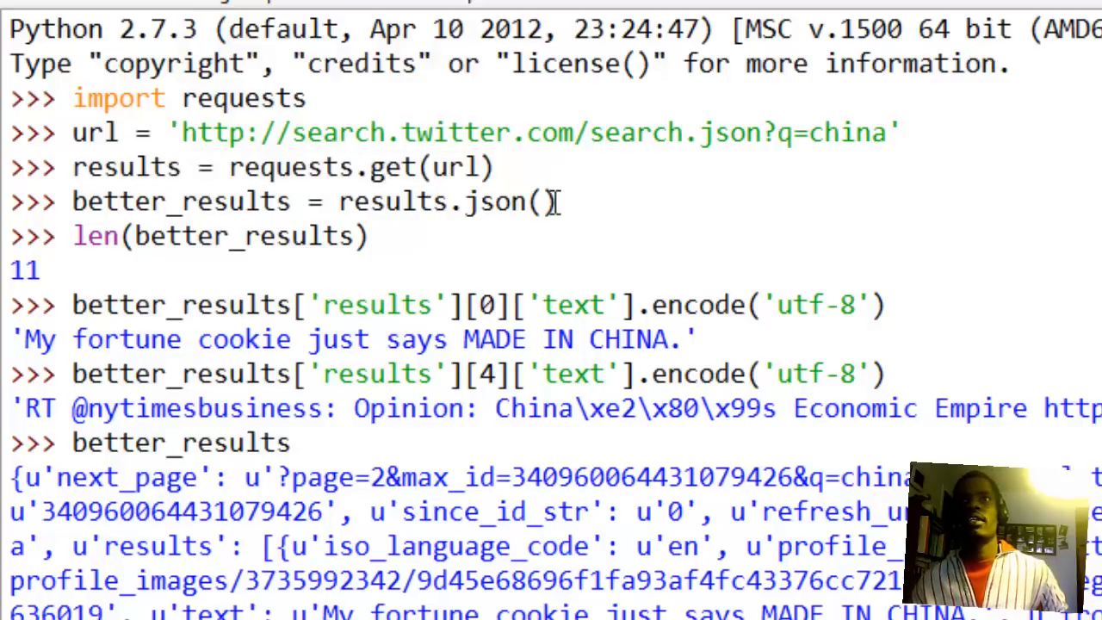
{"action": "mouse_move", "coordinate": [321, 250]}
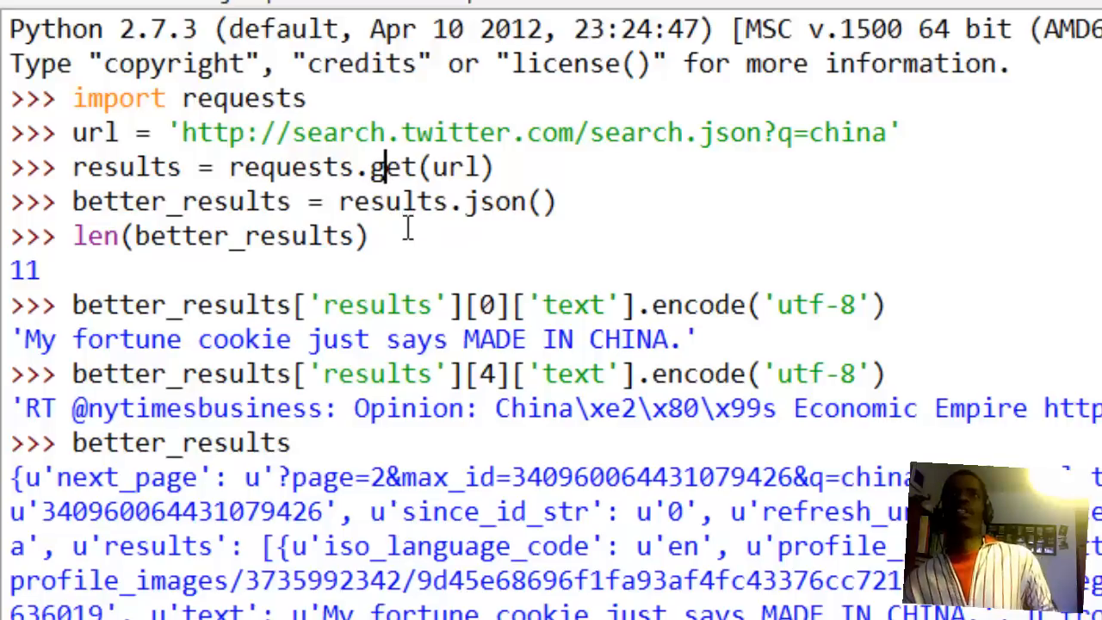
{"action": "mouse_move", "coordinate": [367, 304]}
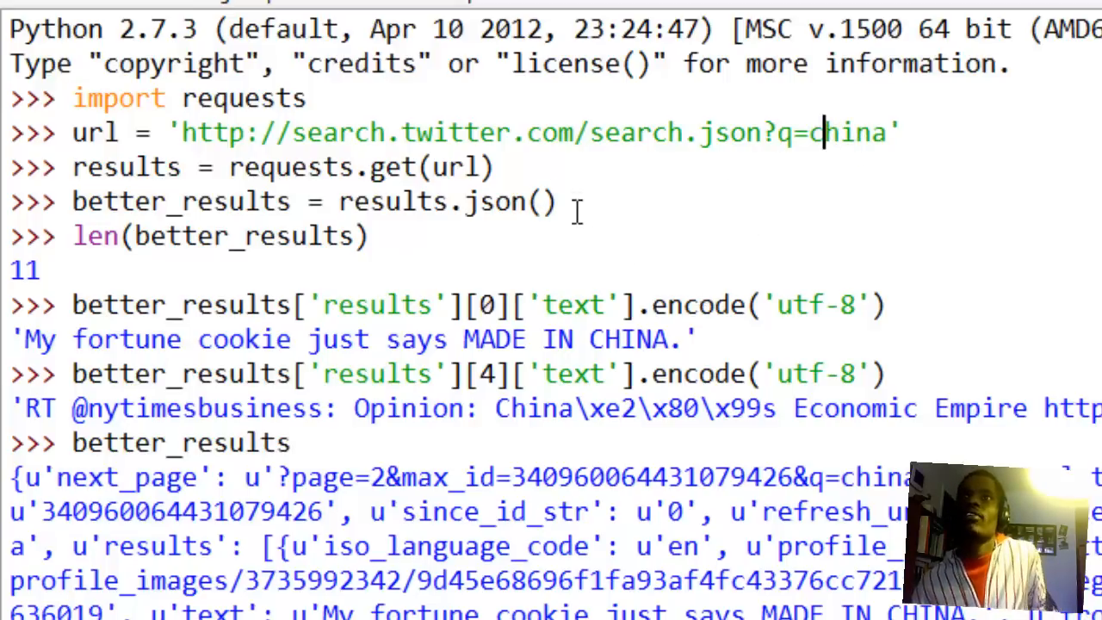
{"action": "scroll", "scroll_direction": "down", "scroll_amount": 3}
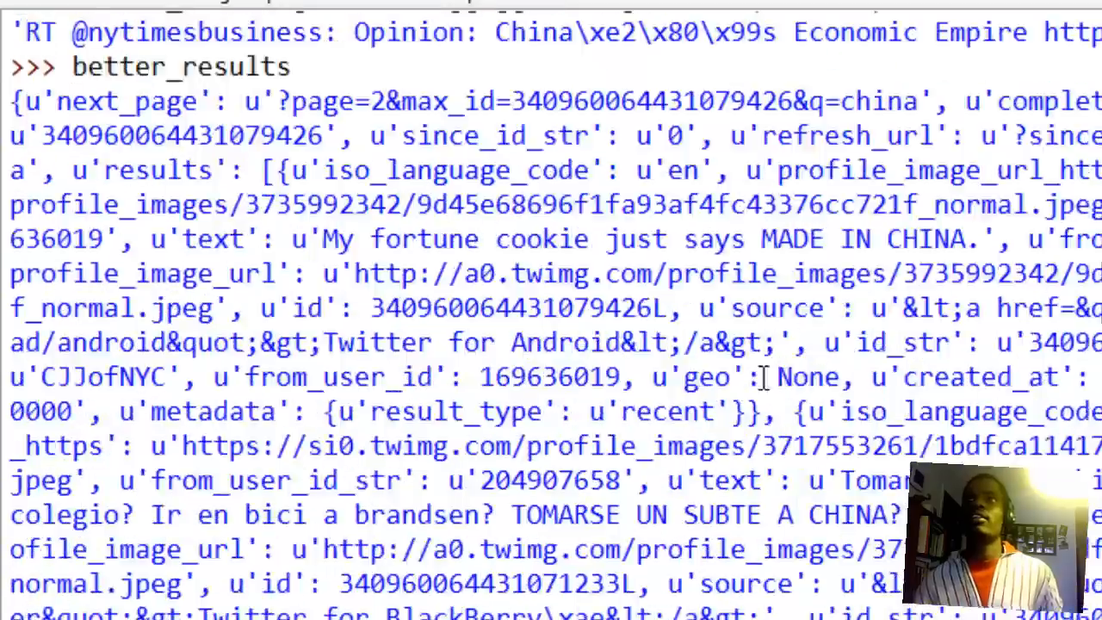
{"action": "scroll", "scroll_direction": "down", "scroll_amount": 3}
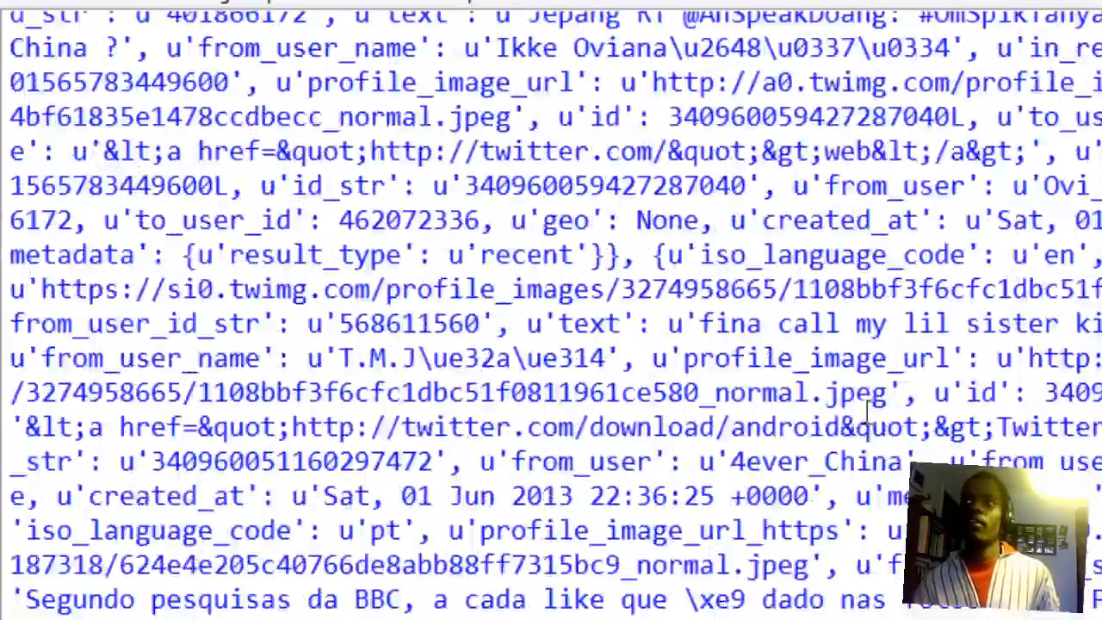